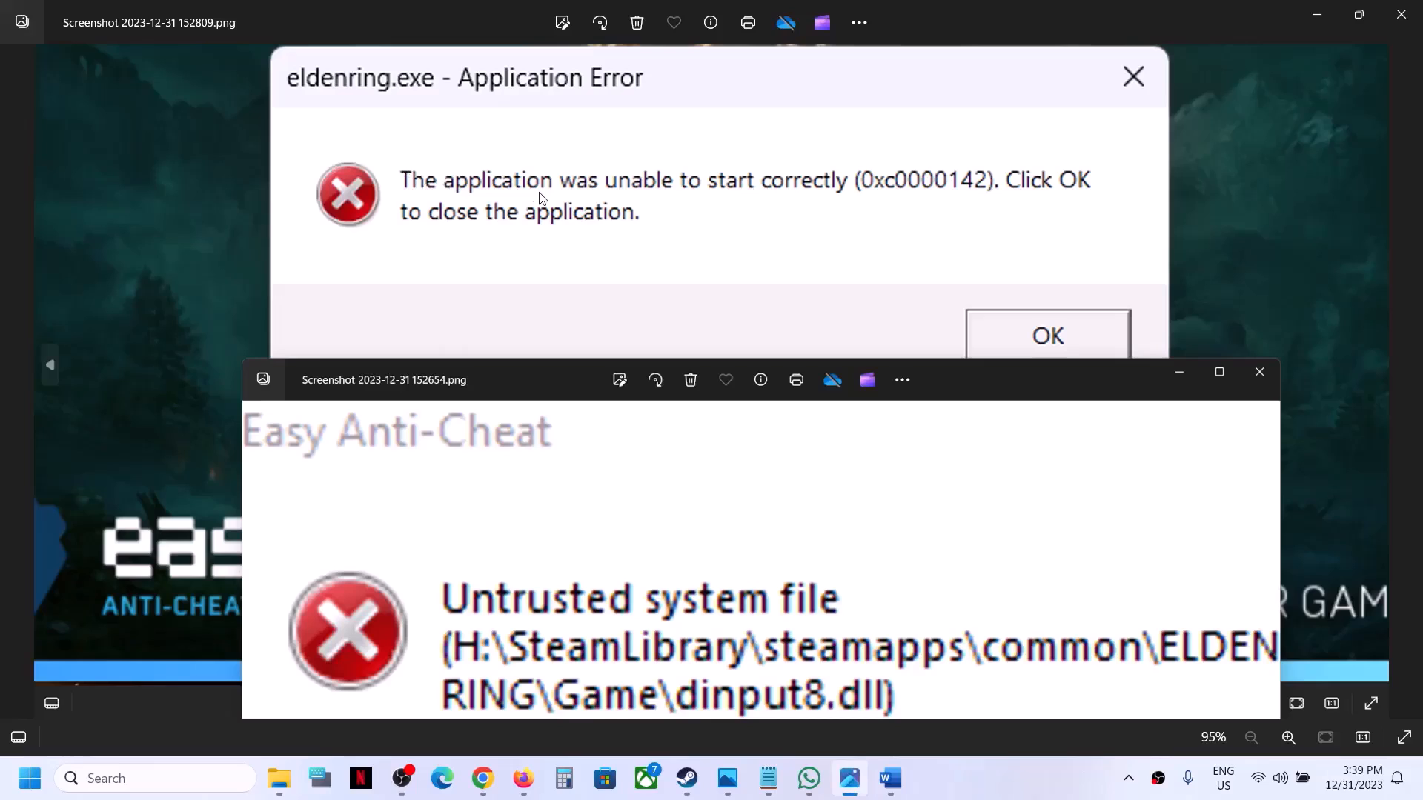
{"action": "mouse_move", "coordinate": [894, 193]}
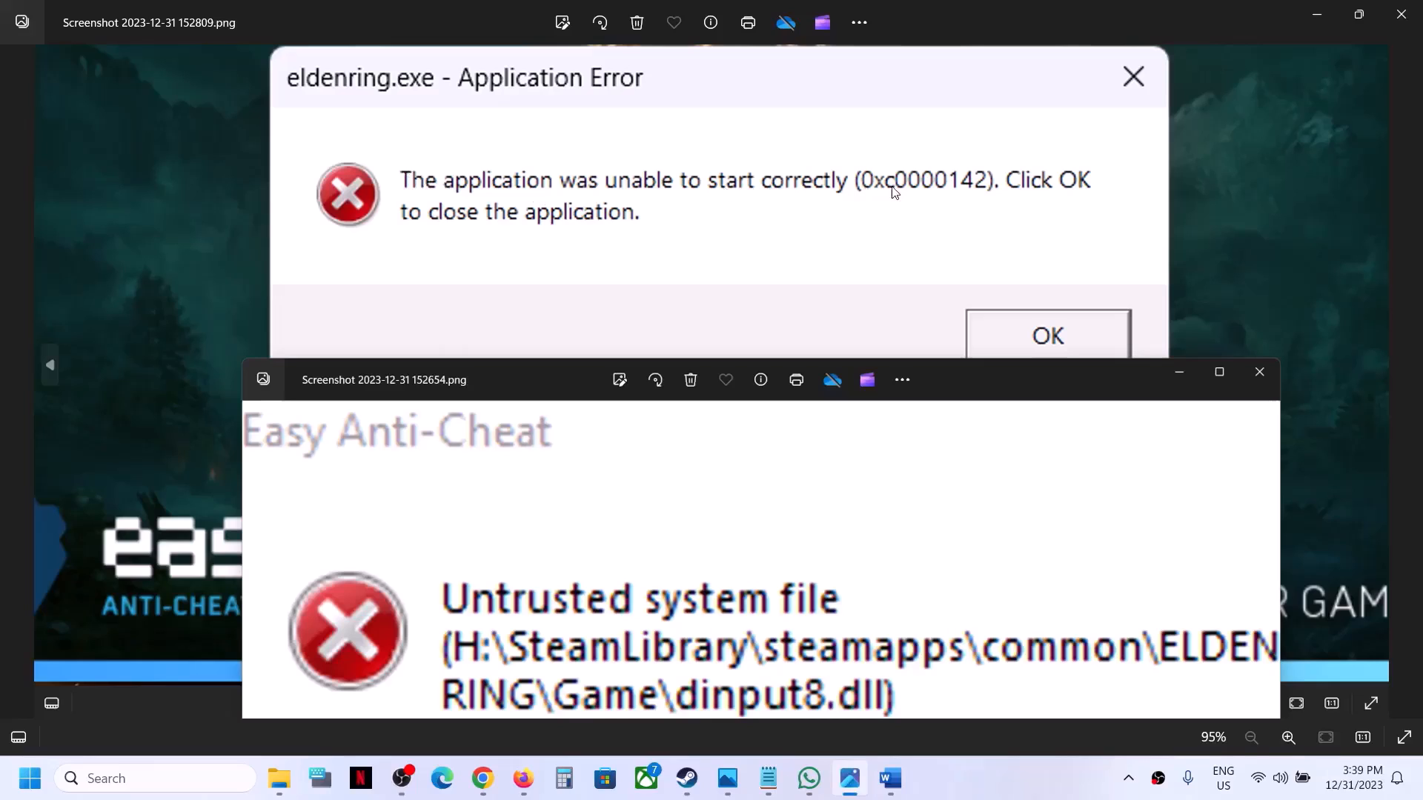
{"action": "mouse_move", "coordinate": [749, 511]}
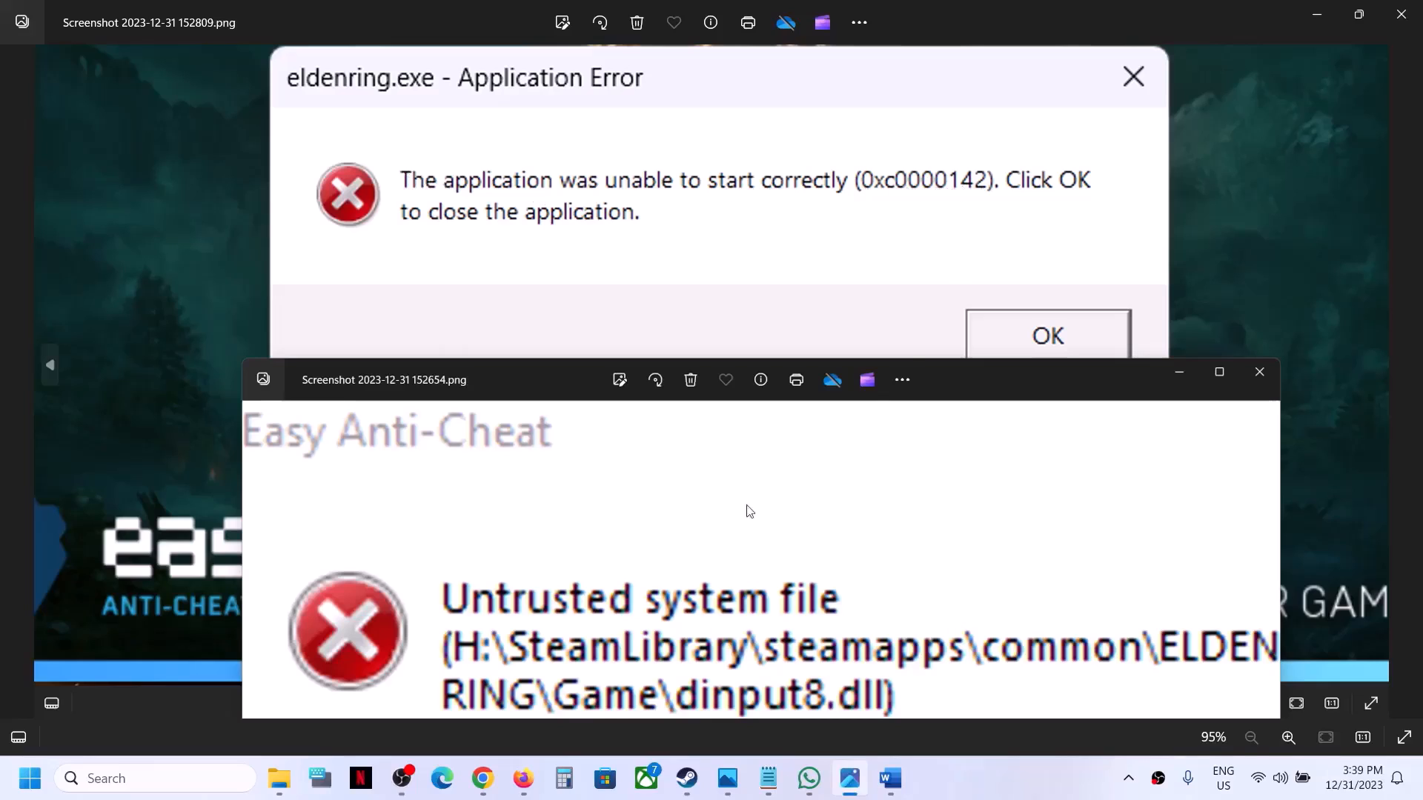
{"action": "mouse_move", "coordinate": [710, 732]}
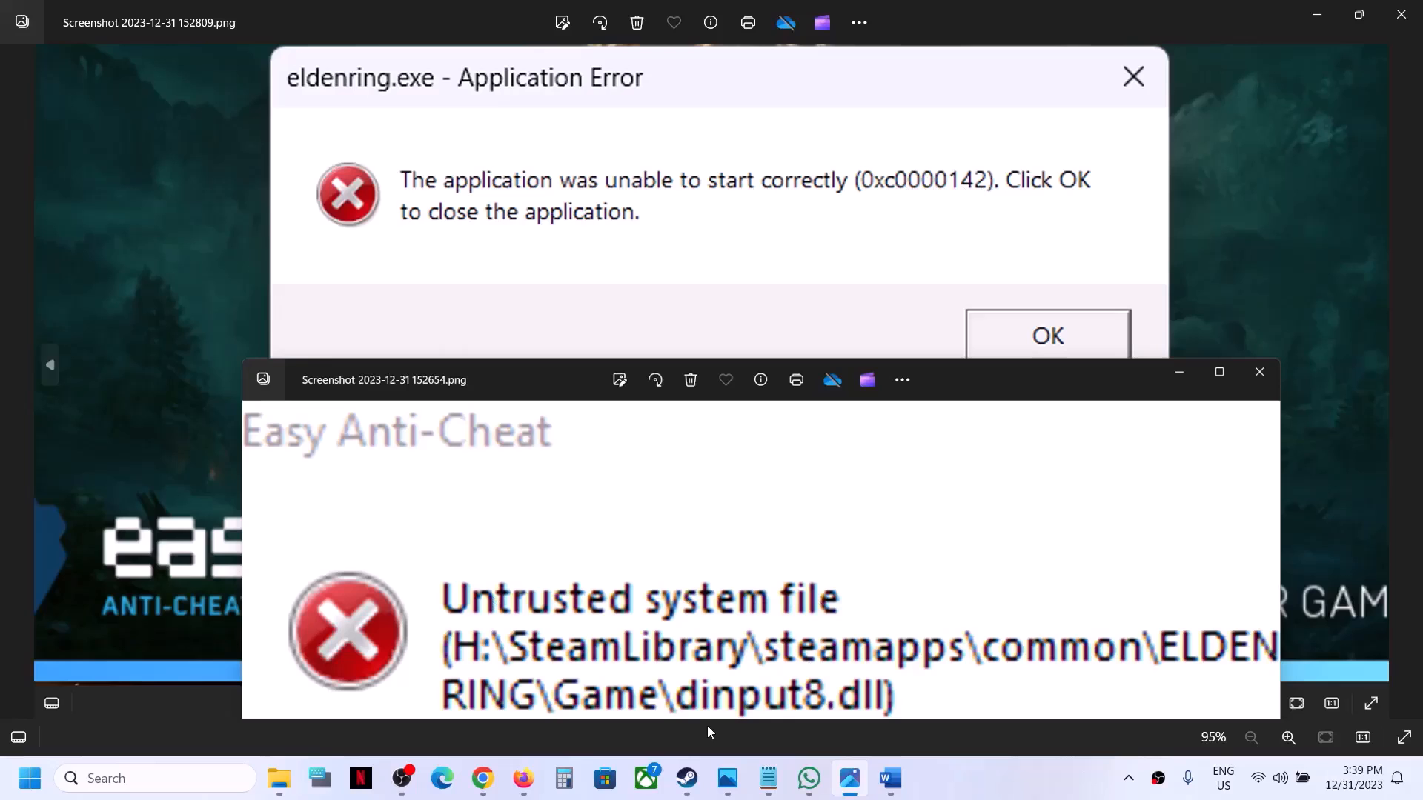
{"action": "mouse_move", "coordinate": [949, 529]}
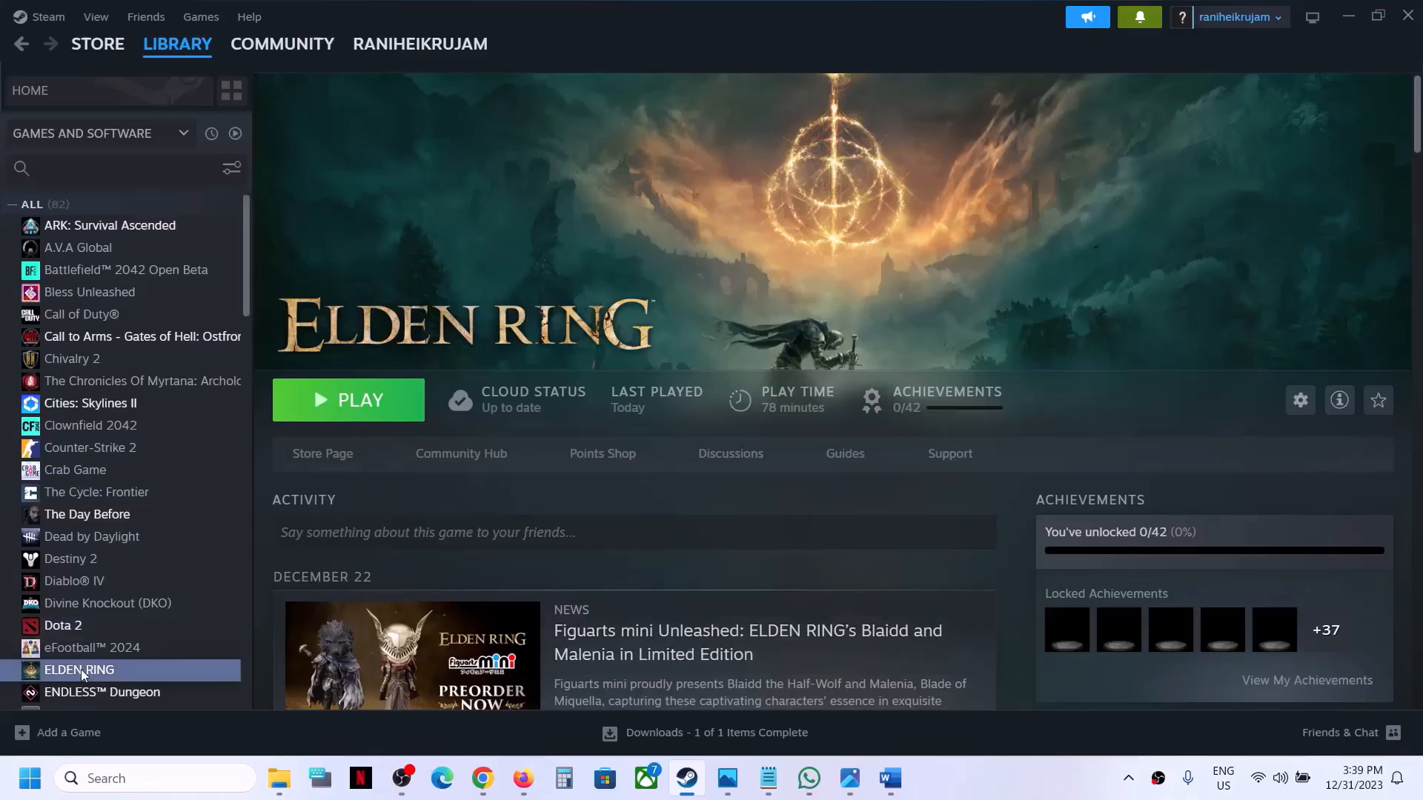
Browse ELDEN RING's local files from its Manage menu in the Steam Library
{"action": "right_click", "coordinate": [78, 670]}
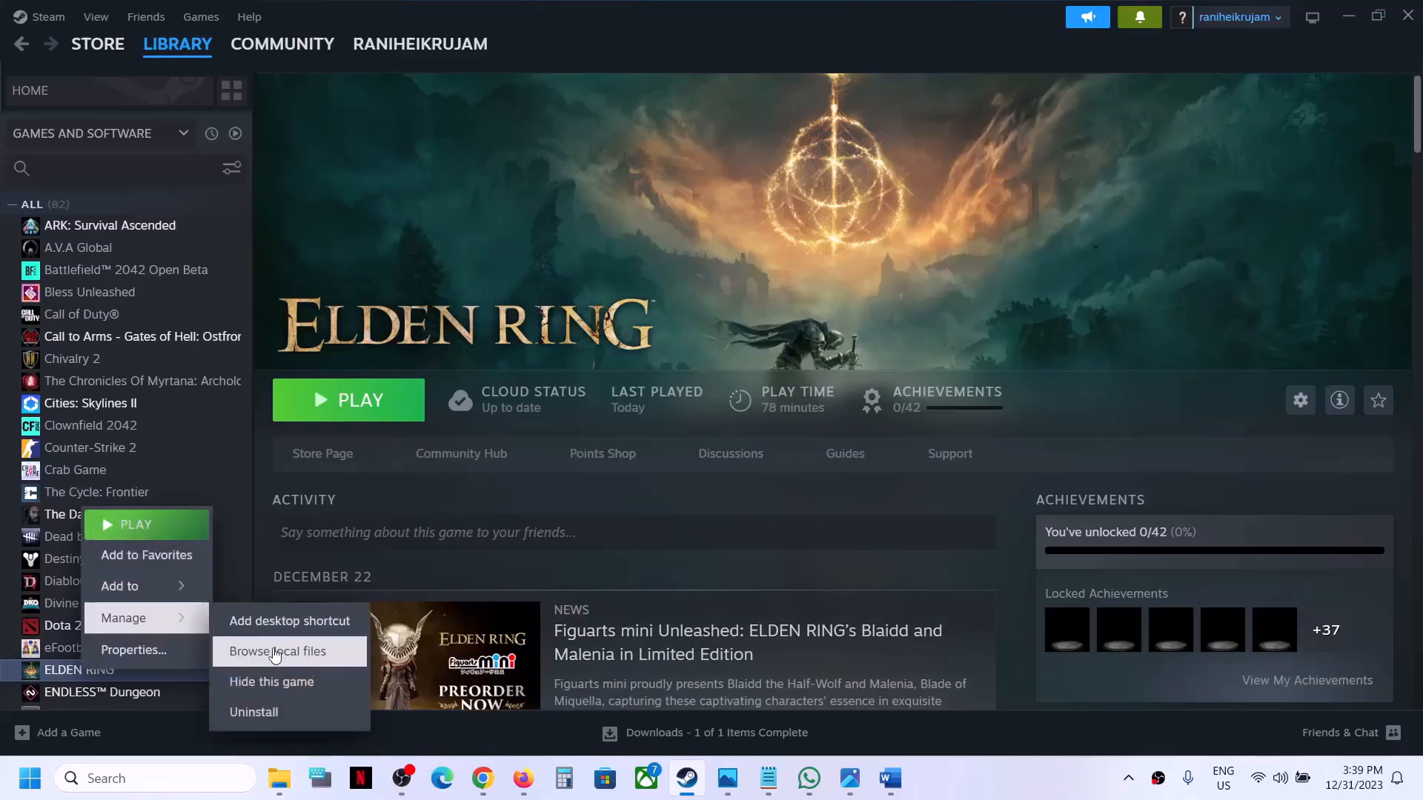
{"action": "left_click", "coordinate": [275, 652]}
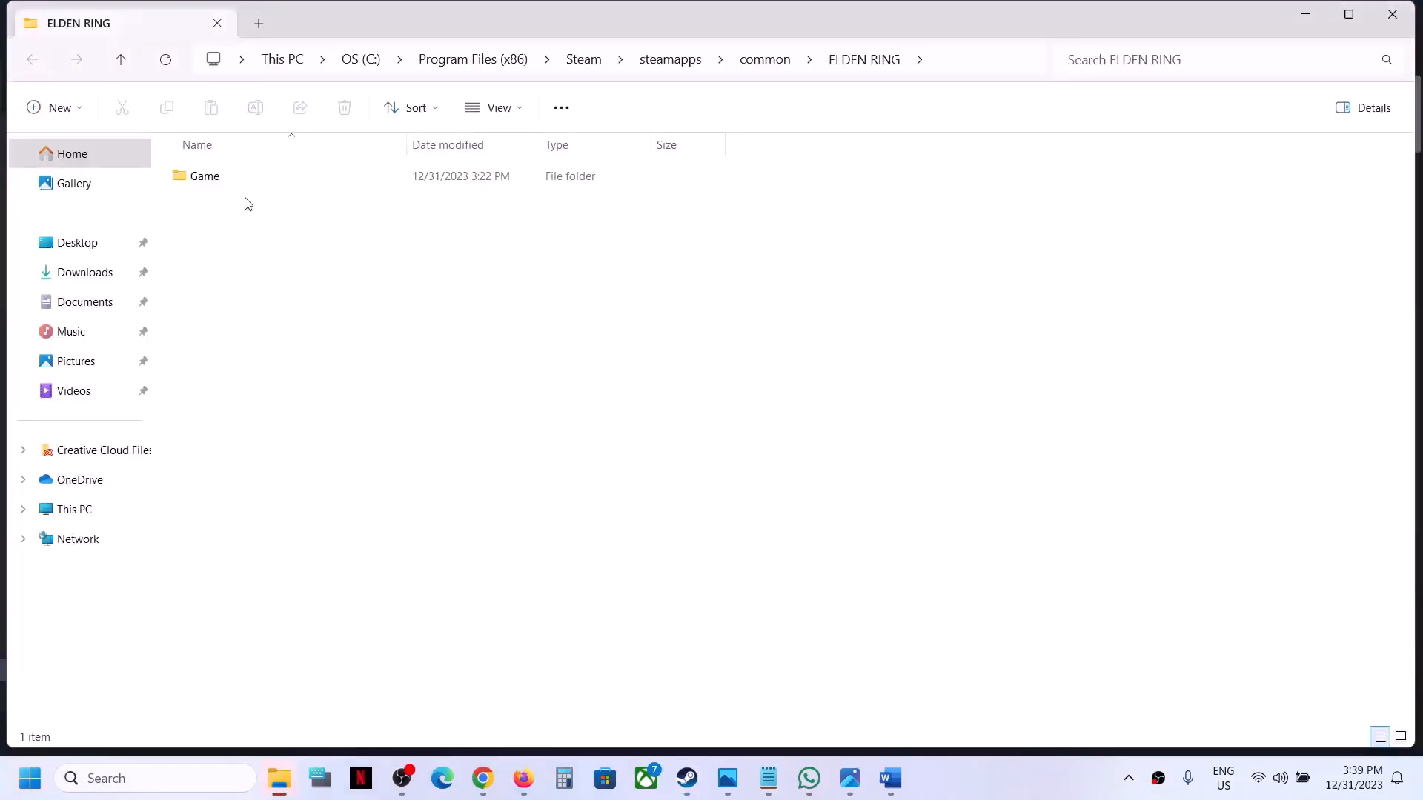
Inspect winhttp.dll and dinput8.dll inside the ELDEN RING Game folder
{"action": "double_click", "coordinate": [203, 176]}
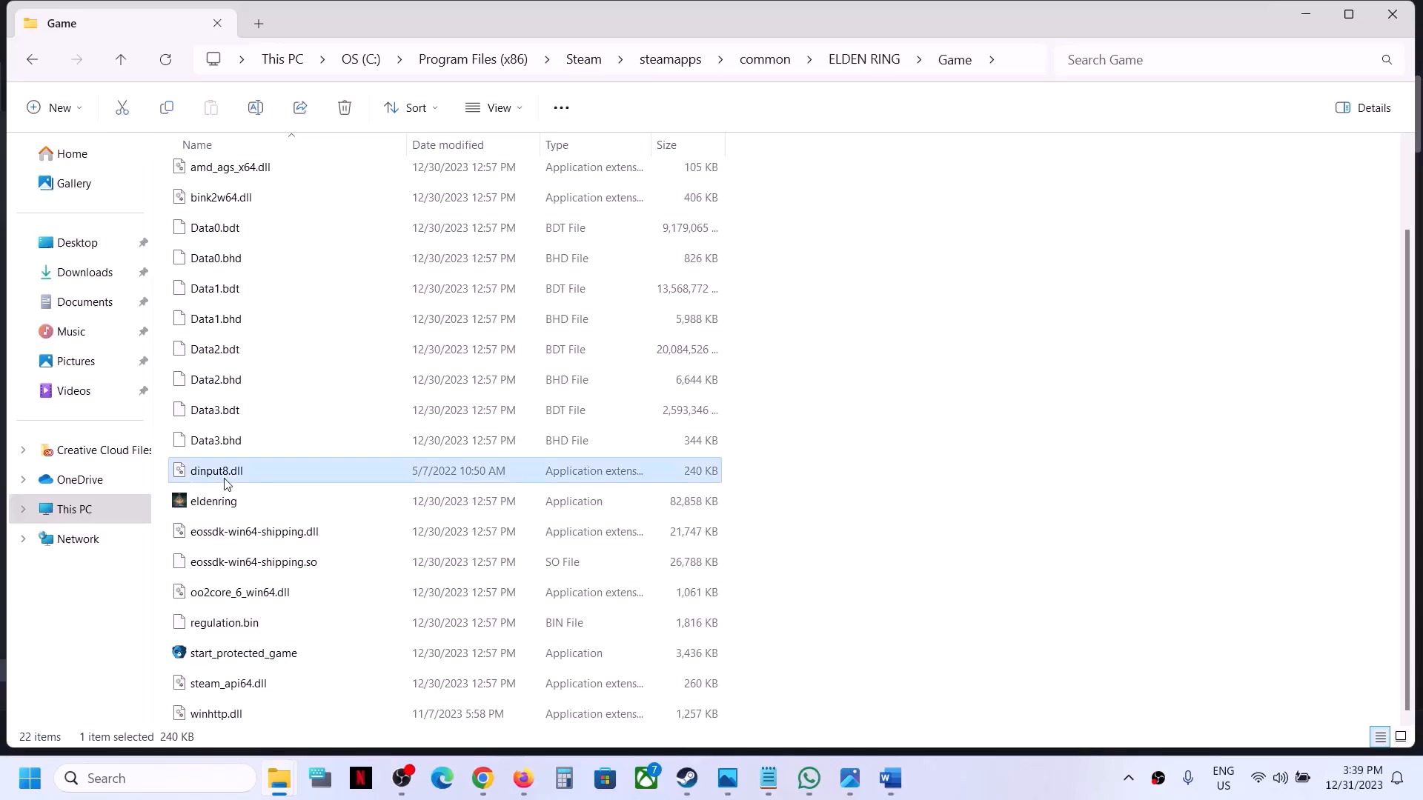
{"action": "mouse_move", "coordinate": [230, 493]}
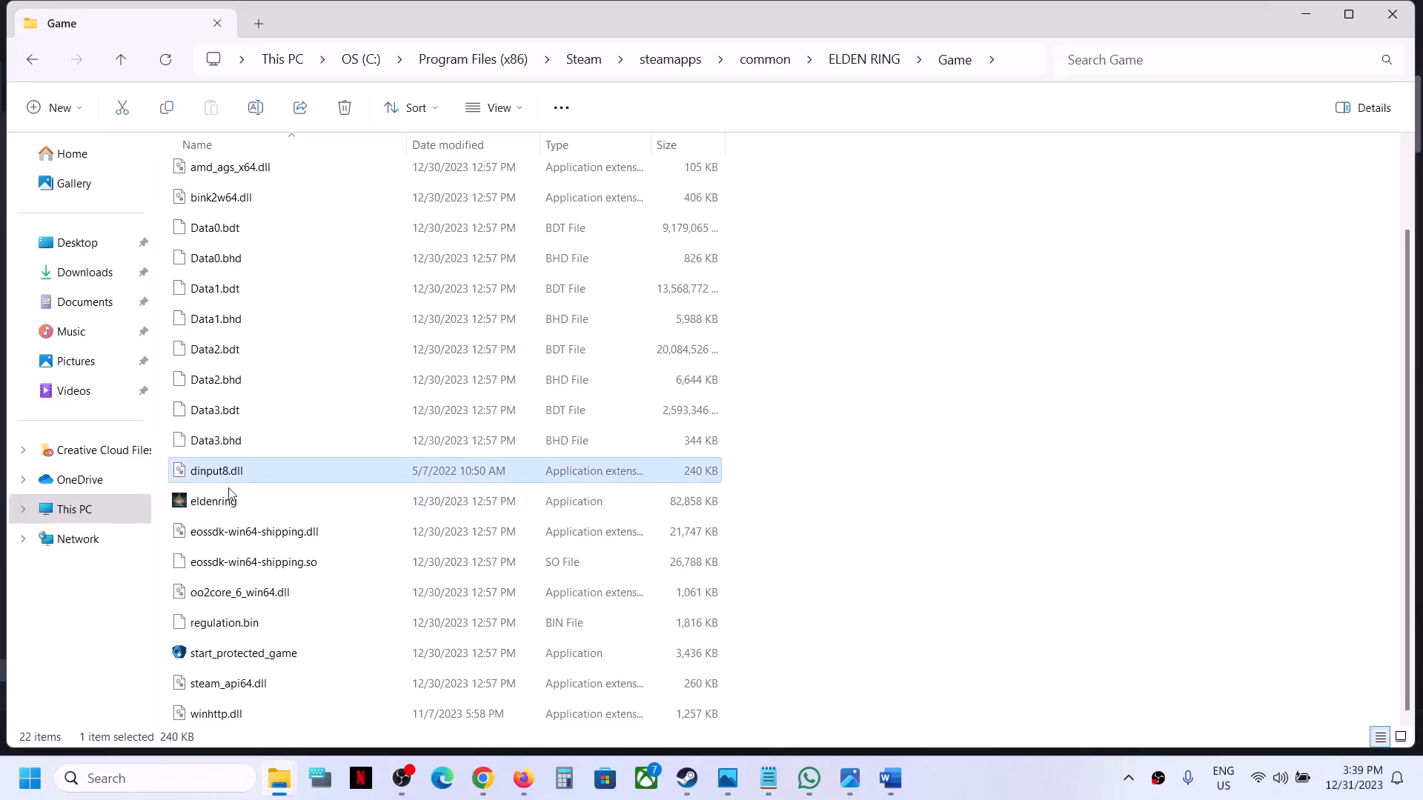
{"action": "left_click", "coordinate": [216, 713]}
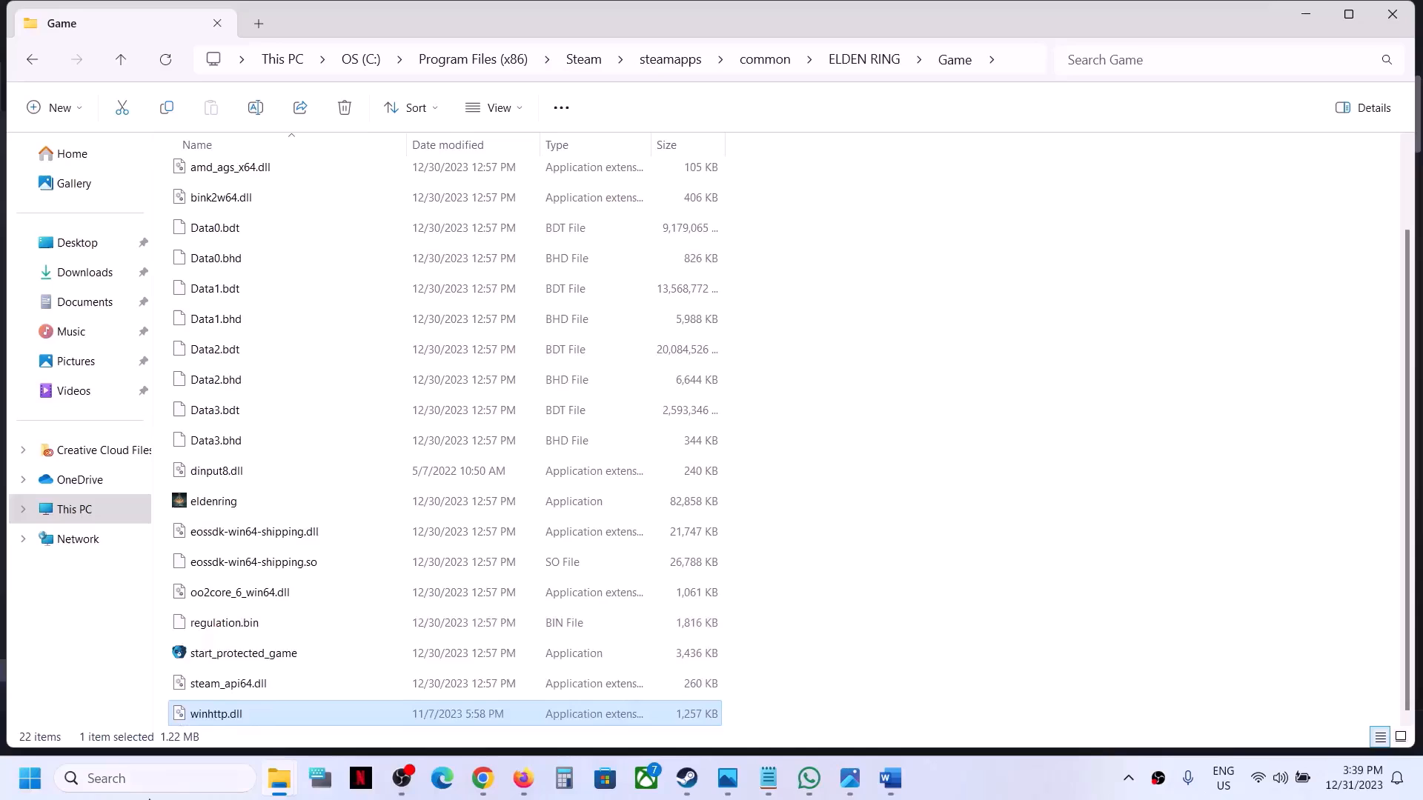
{"action": "mouse_move", "coordinate": [240, 697]}
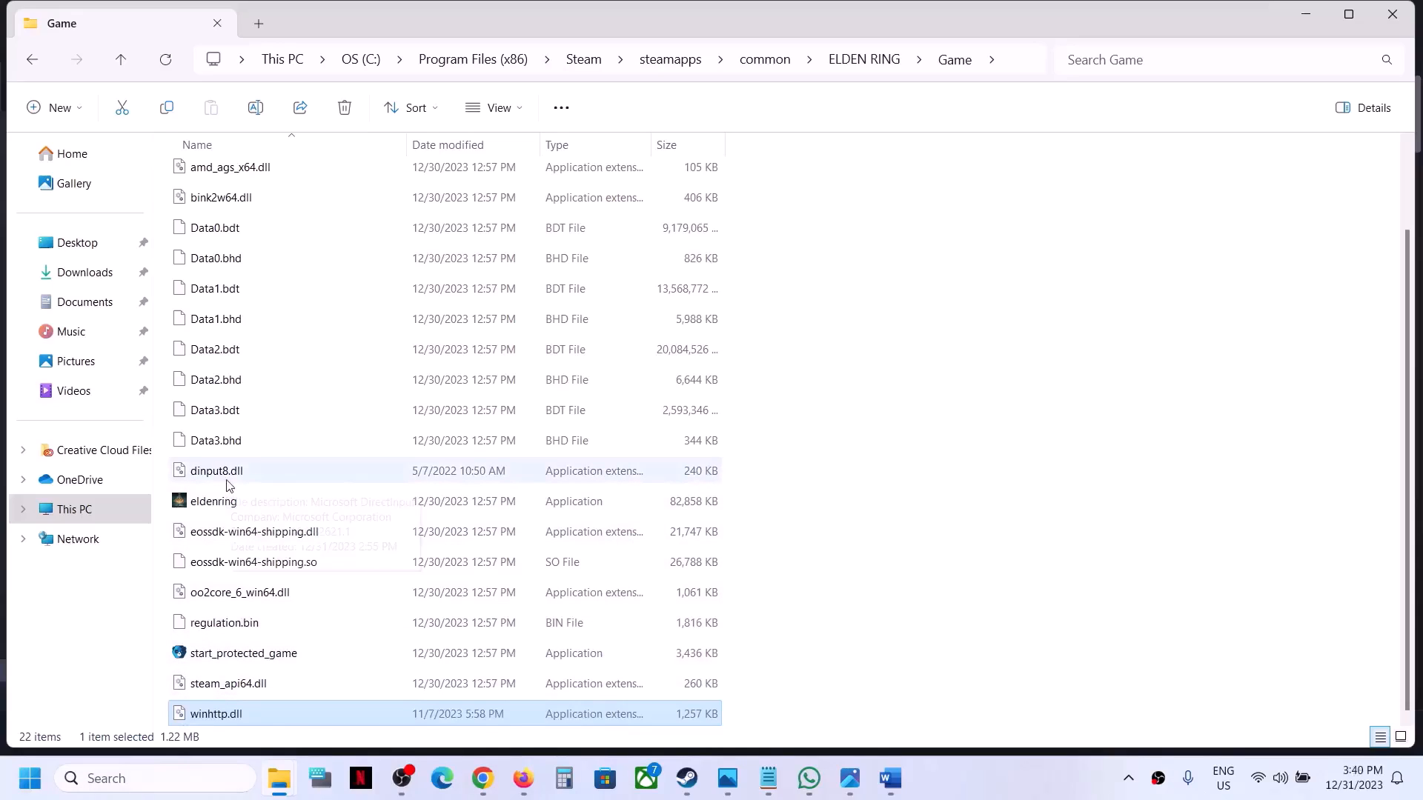
{"action": "mouse_move", "coordinate": [219, 476]}
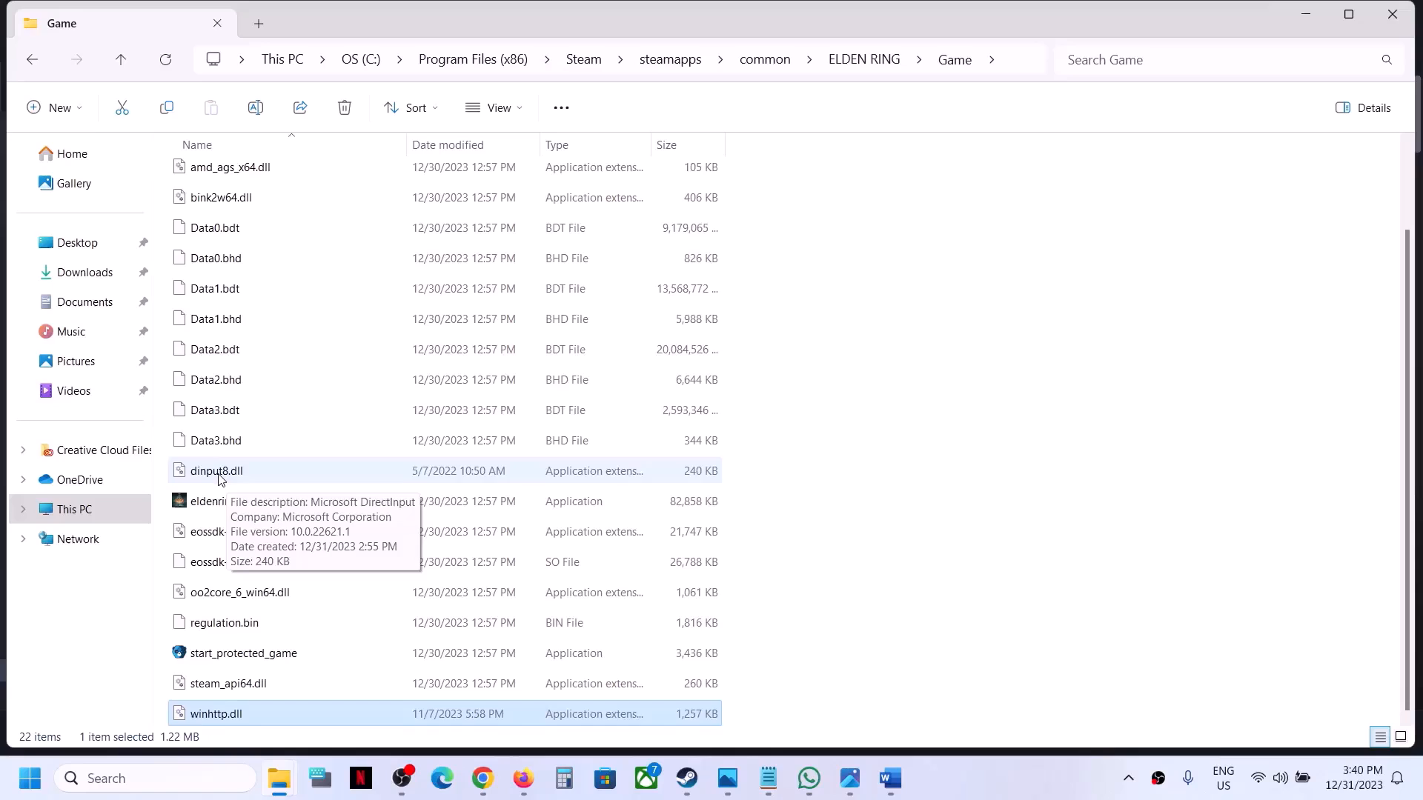
{"action": "left_click", "coordinate": [216, 470]}
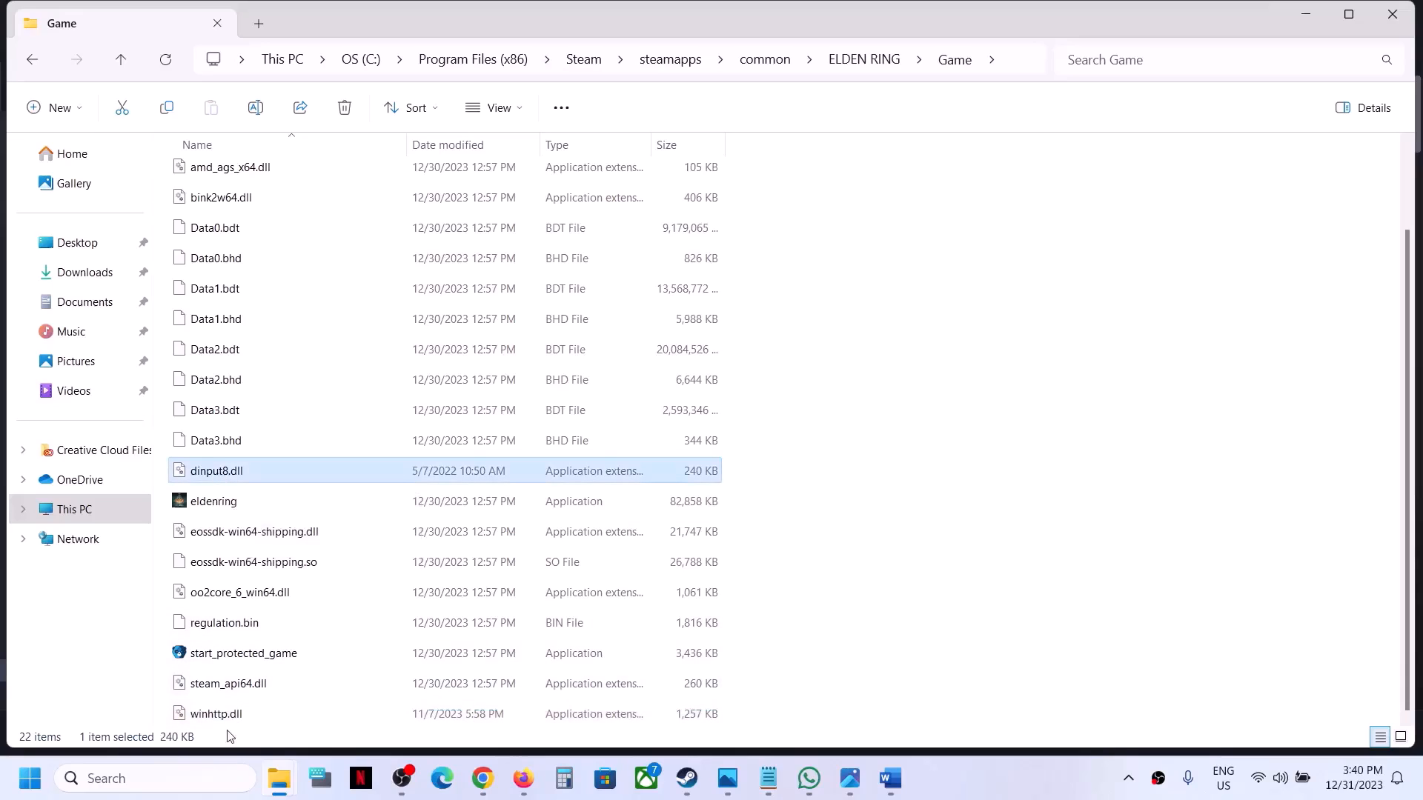
{"action": "right_click", "coordinate": [214, 714]}
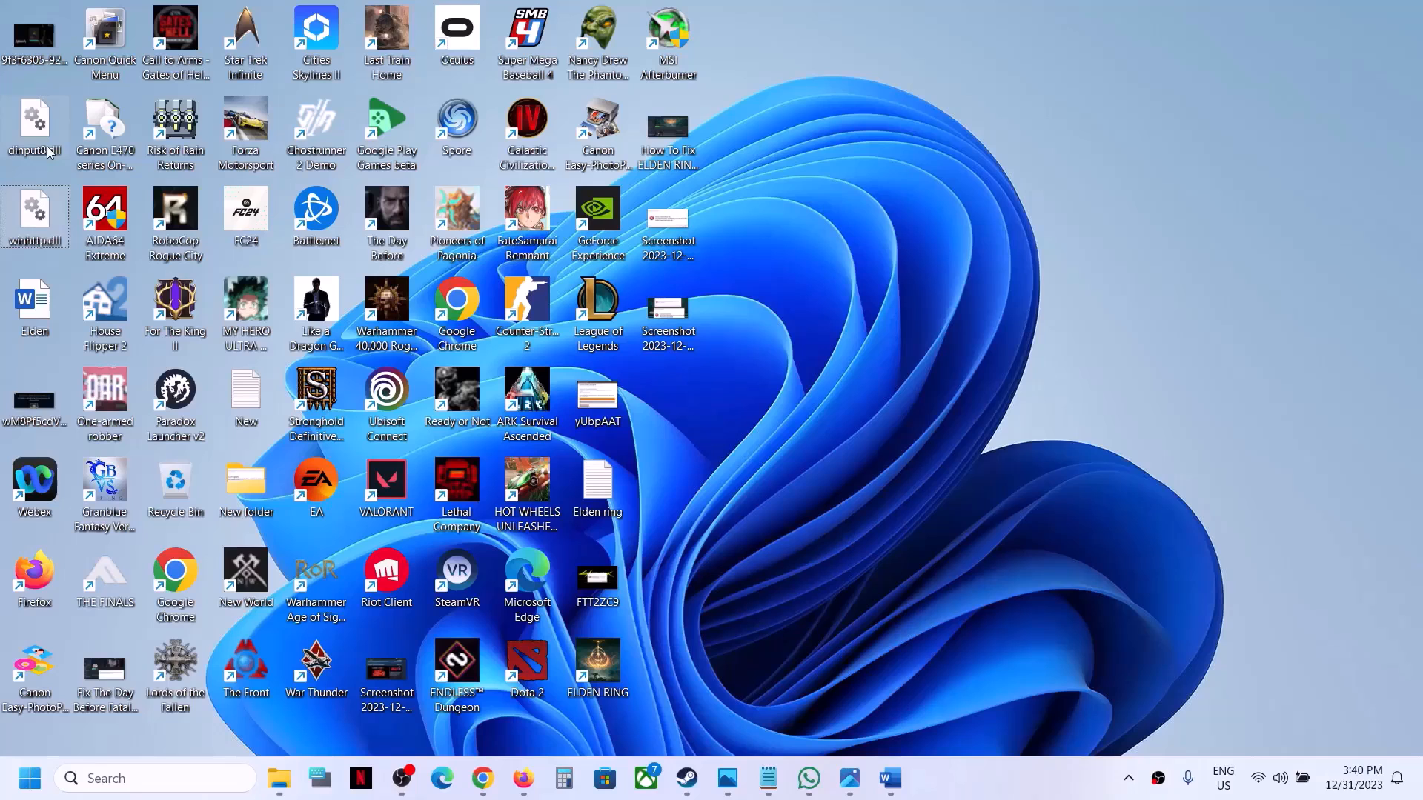
{"action": "mouse_move", "coordinate": [52, 159]}
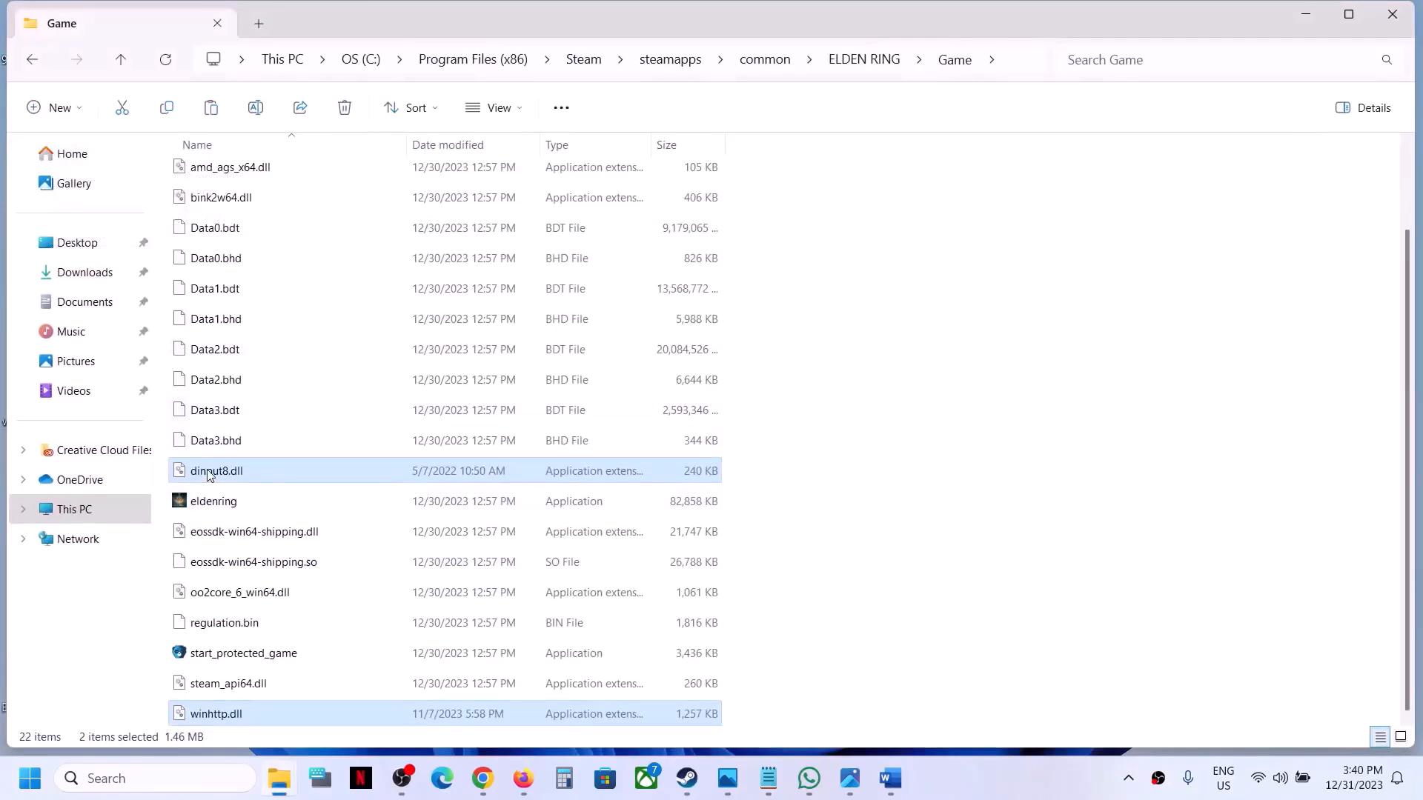
Delete dinput8.dll and winhttp.dll, leaving 20 items in the Game folder
{"action": "right_click", "coordinate": [216, 471]}
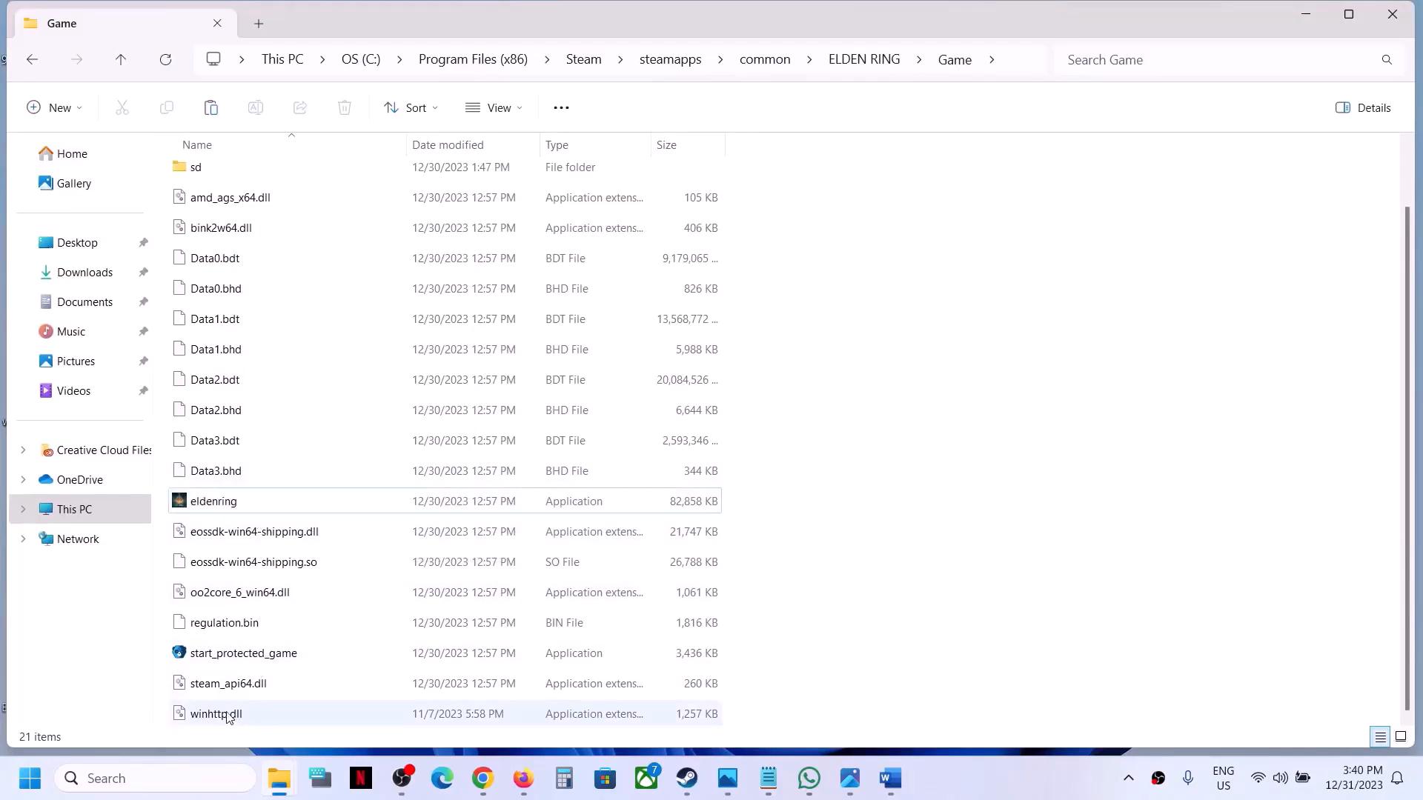
{"action": "left_click", "coordinate": [215, 714]}
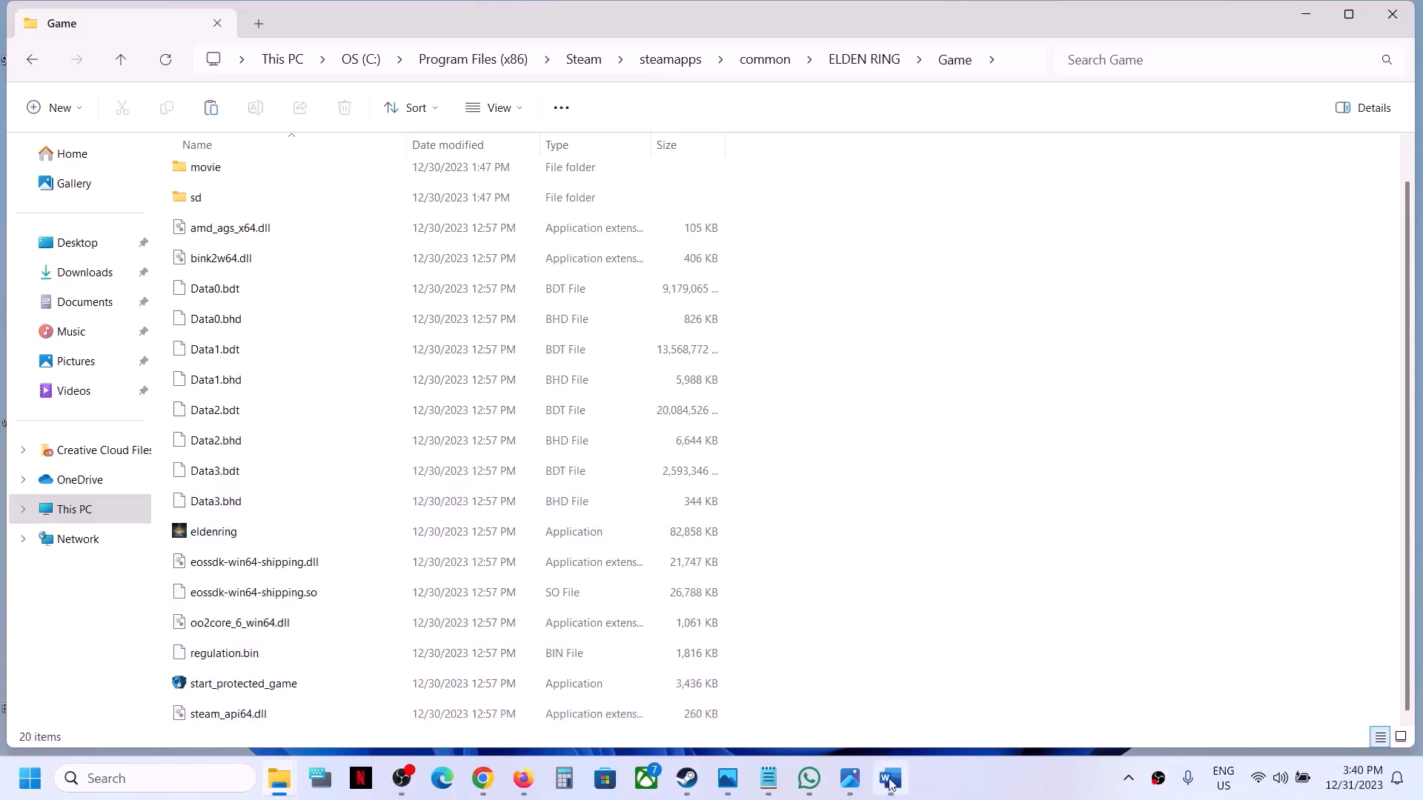
{"action": "left_click", "coordinate": [889, 778]}
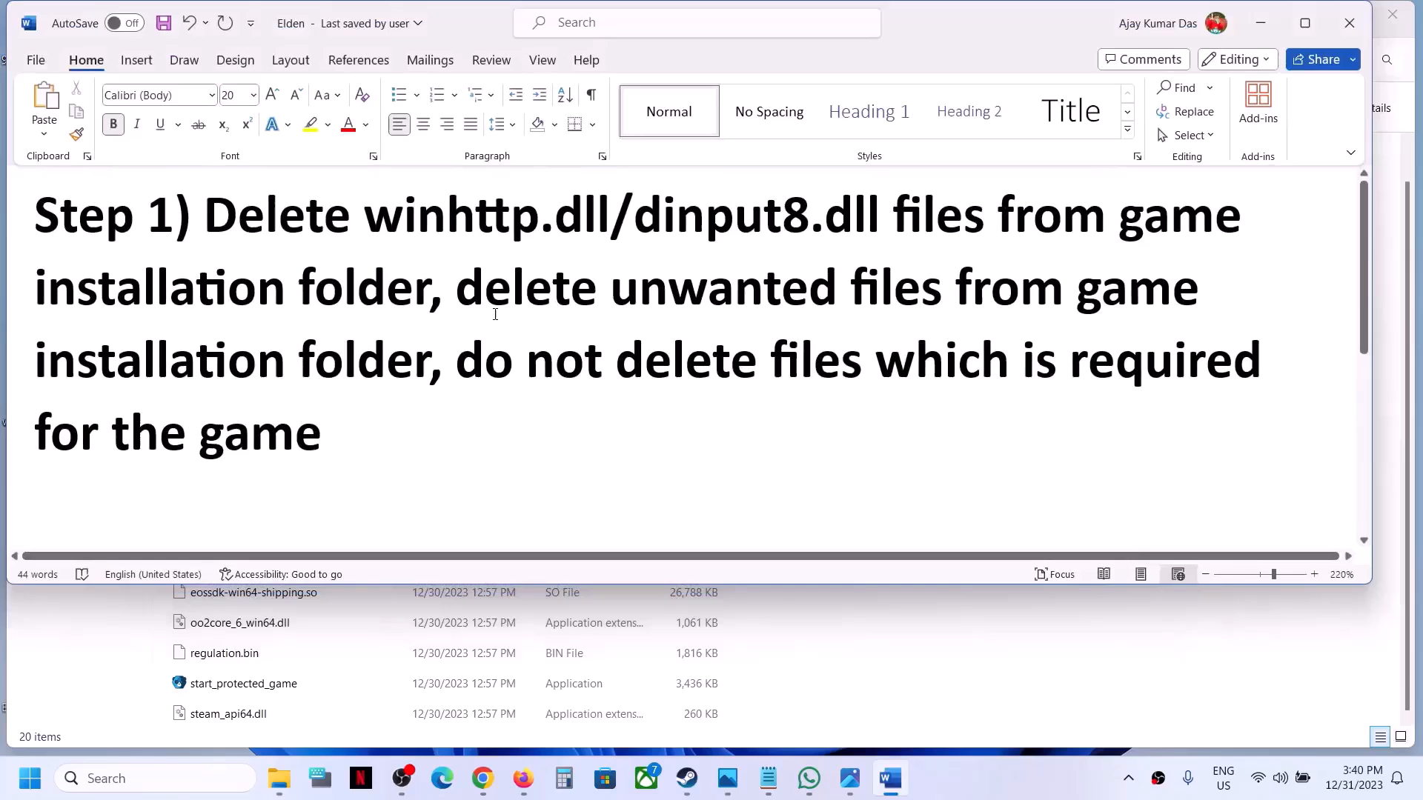
{"action": "left_click_drag", "start_coordinate": [453, 287], "coordinate": [1075, 286]}
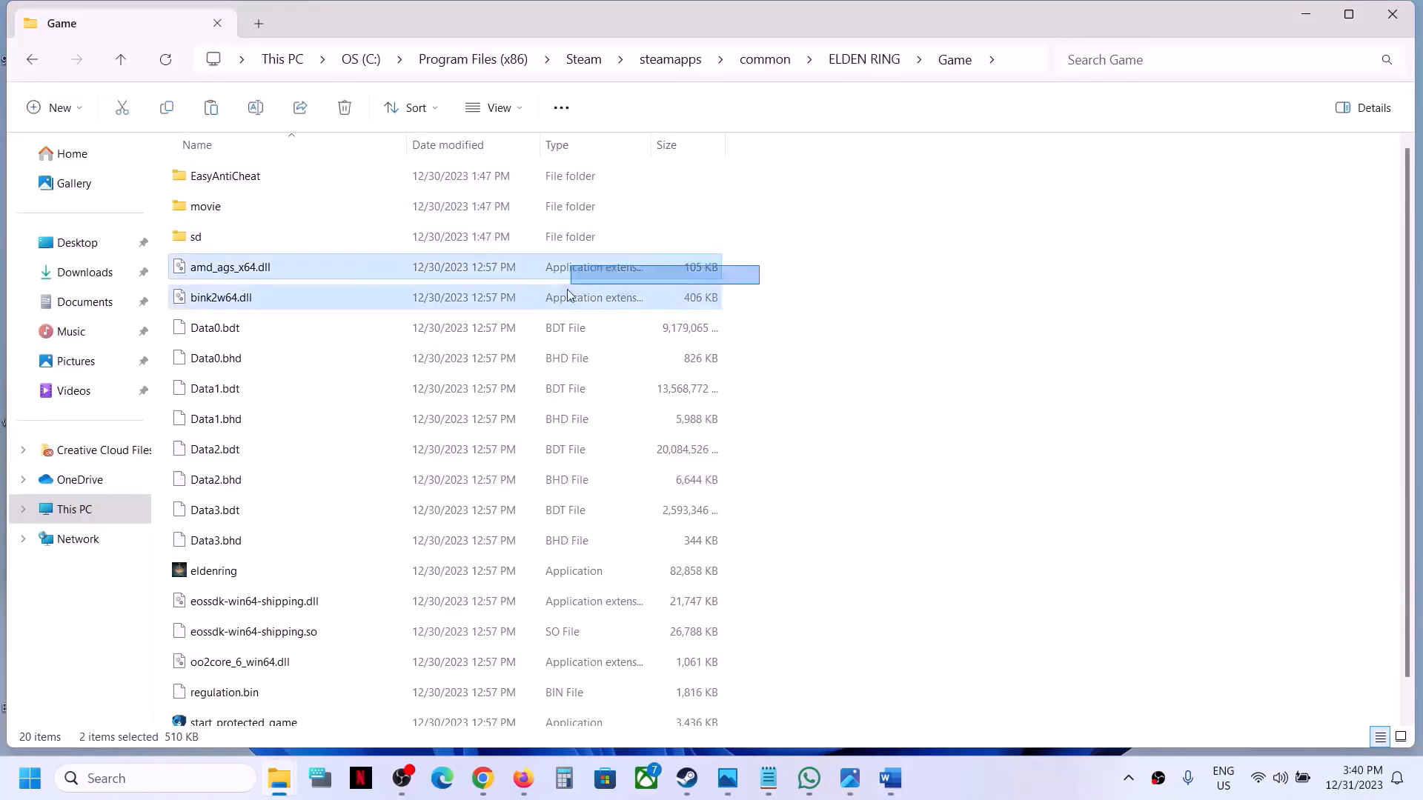
Look over the 20 remaining game files and clear the file selection
{"action": "left_click", "coordinate": [215, 540]}
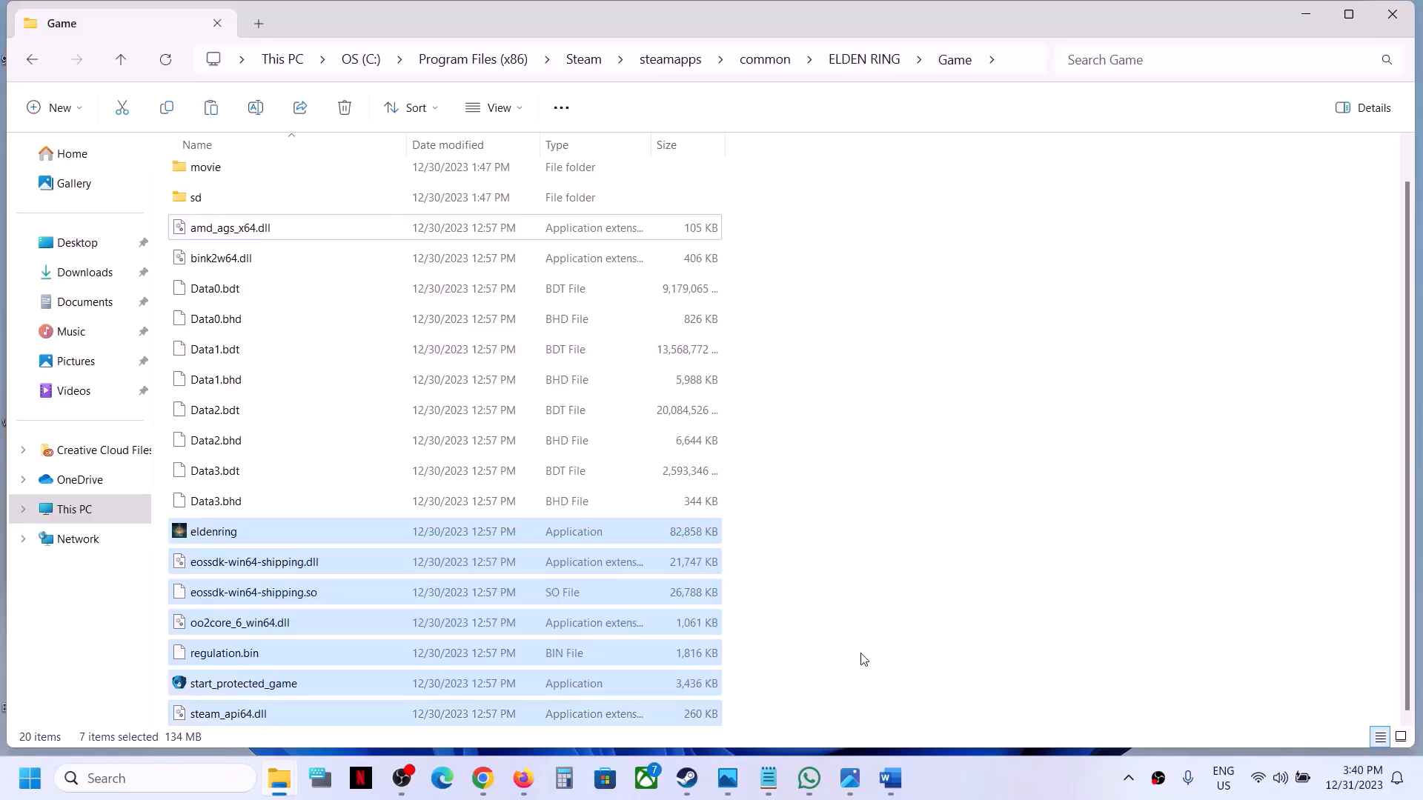
{"action": "left_click", "coordinate": [864, 658]}
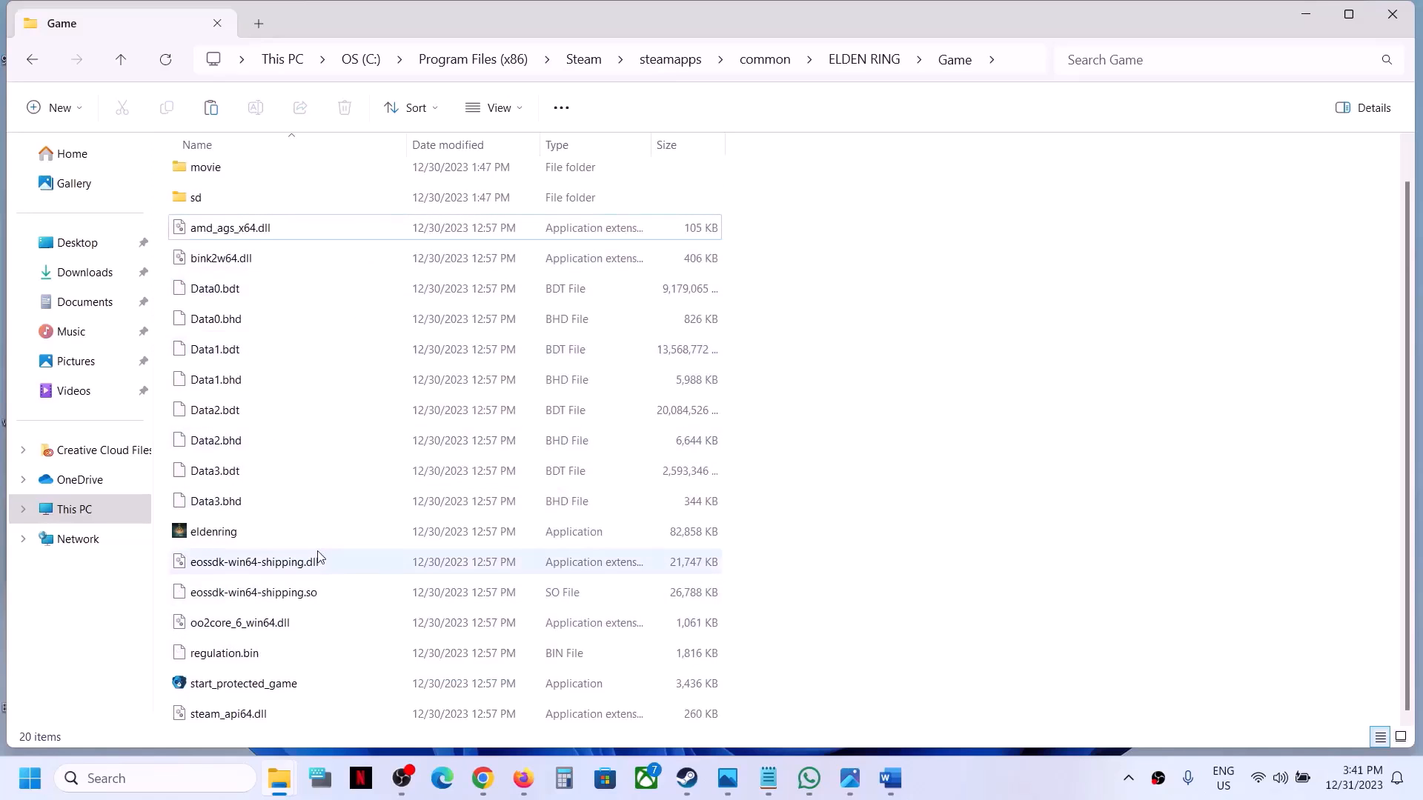
{"action": "mouse_move", "coordinate": [319, 557]}
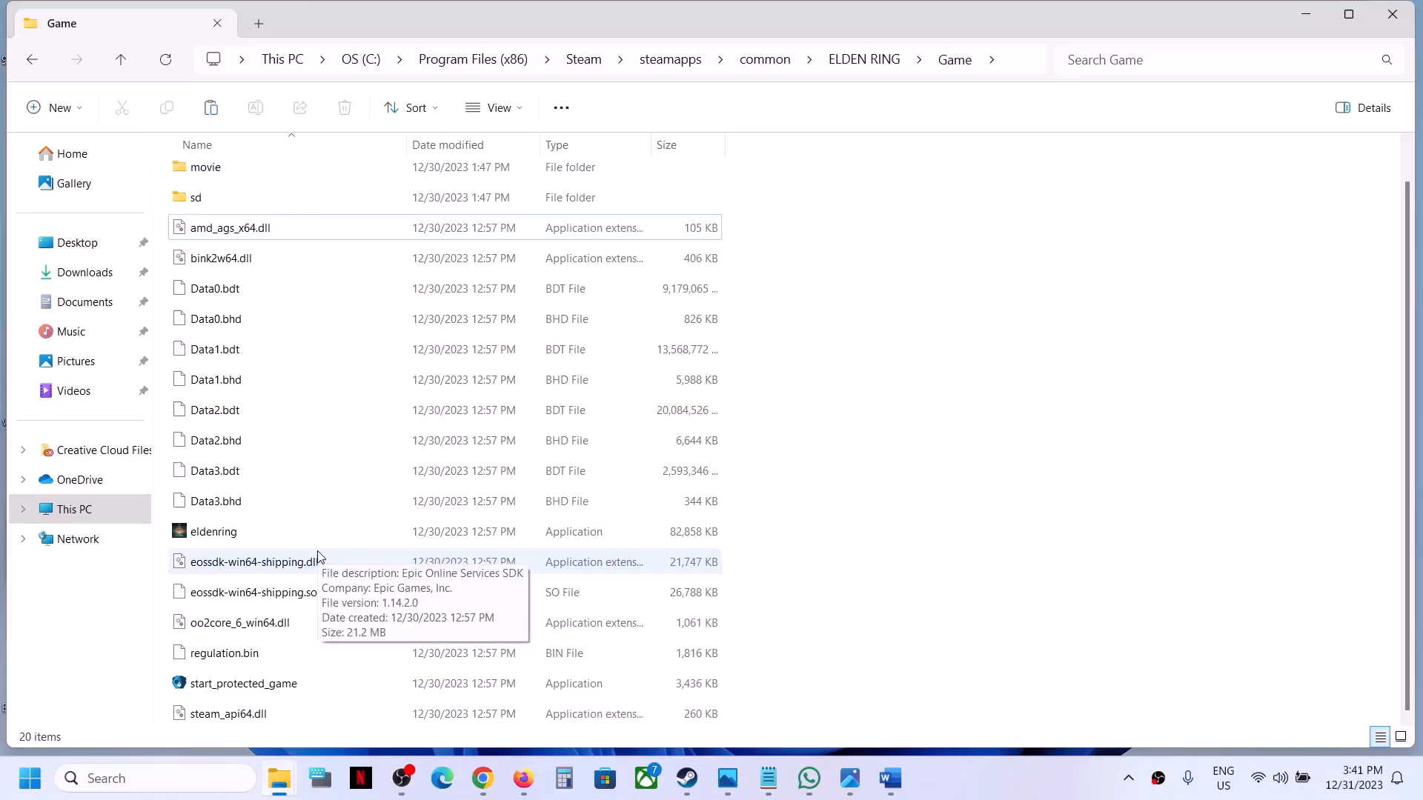
{"action": "mouse_move", "coordinate": [860, 738]}
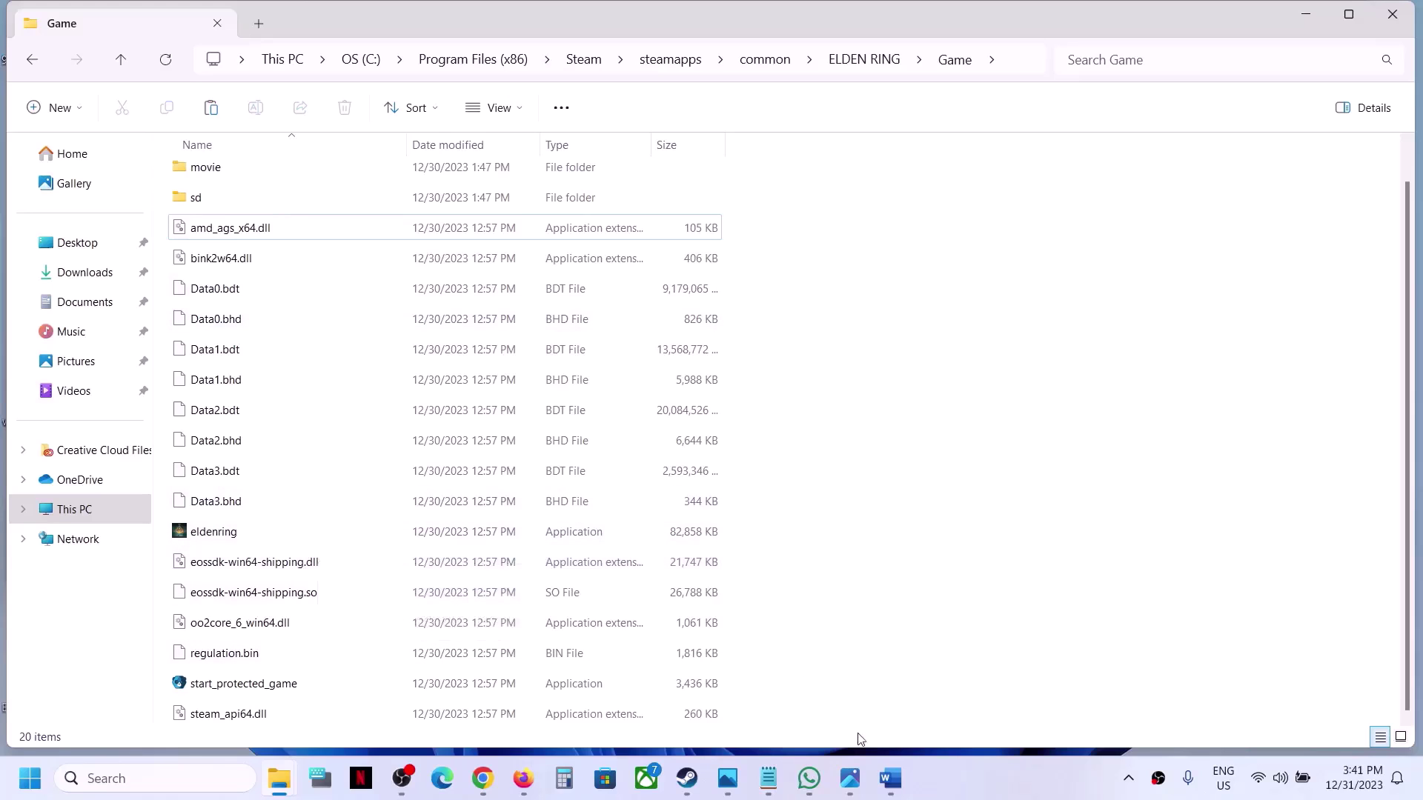
{"action": "mouse_move", "coordinate": [845, 674]}
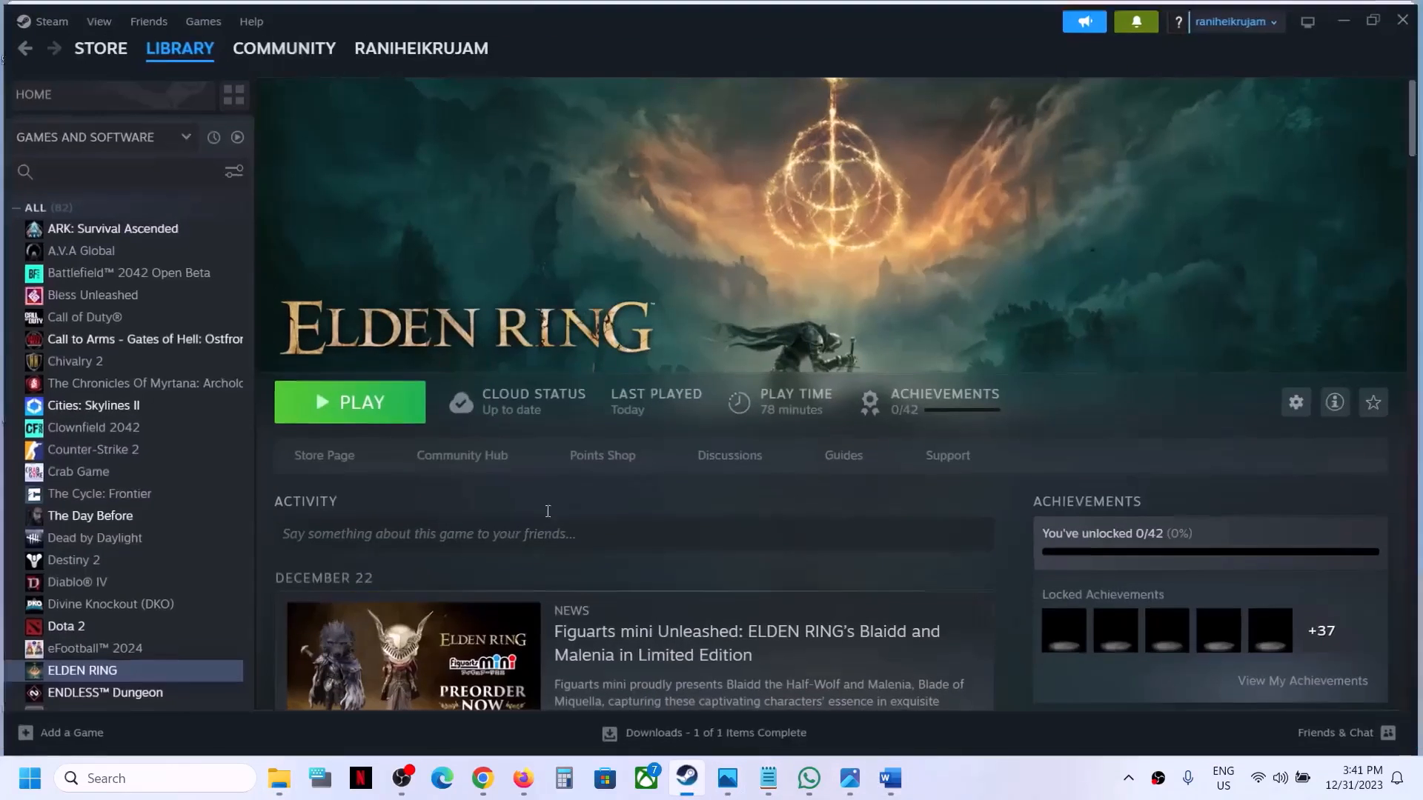
Play Elden Ring until it reaches the logging-in screen, then close the game window
{"action": "left_click", "coordinate": [350, 401]}
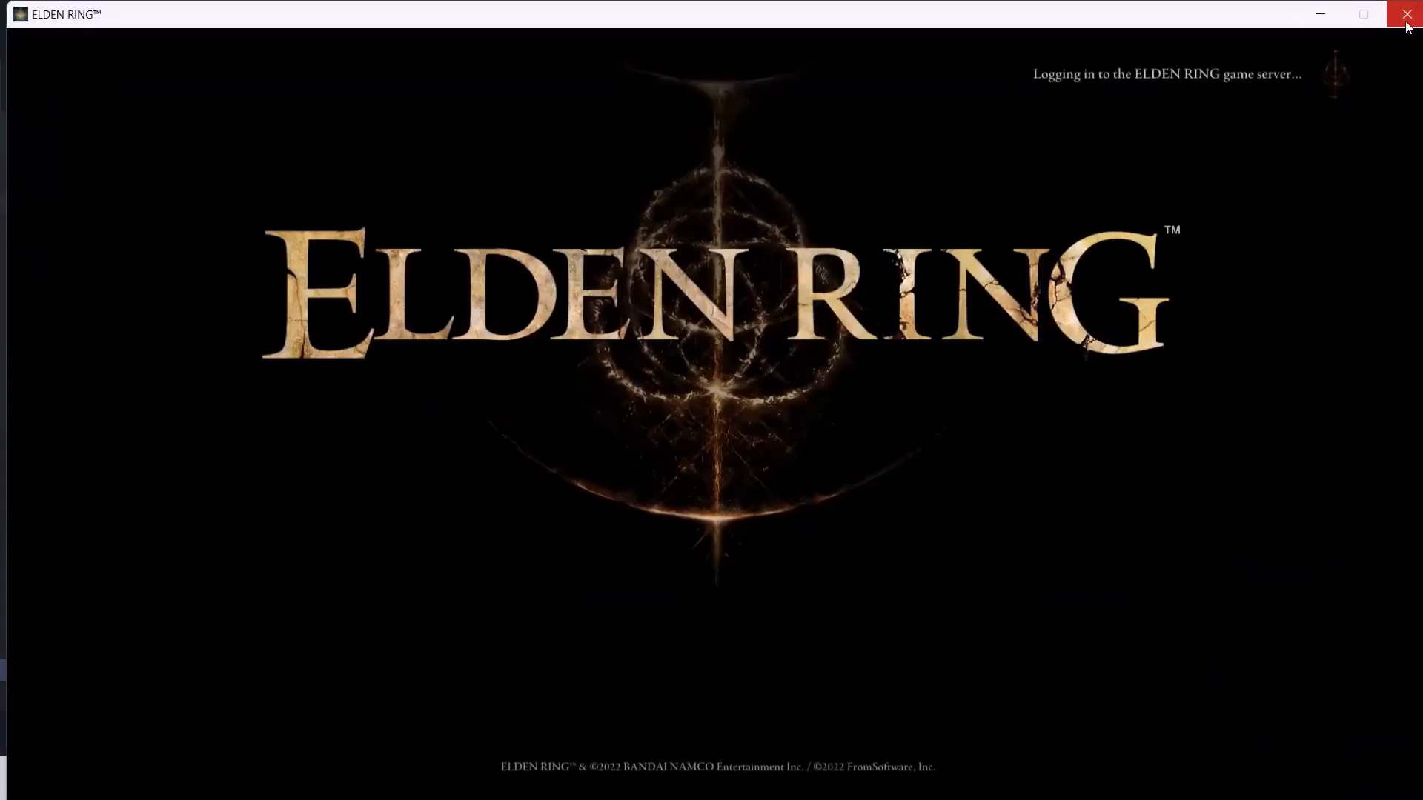
{"action": "left_click", "coordinate": [1406, 13]}
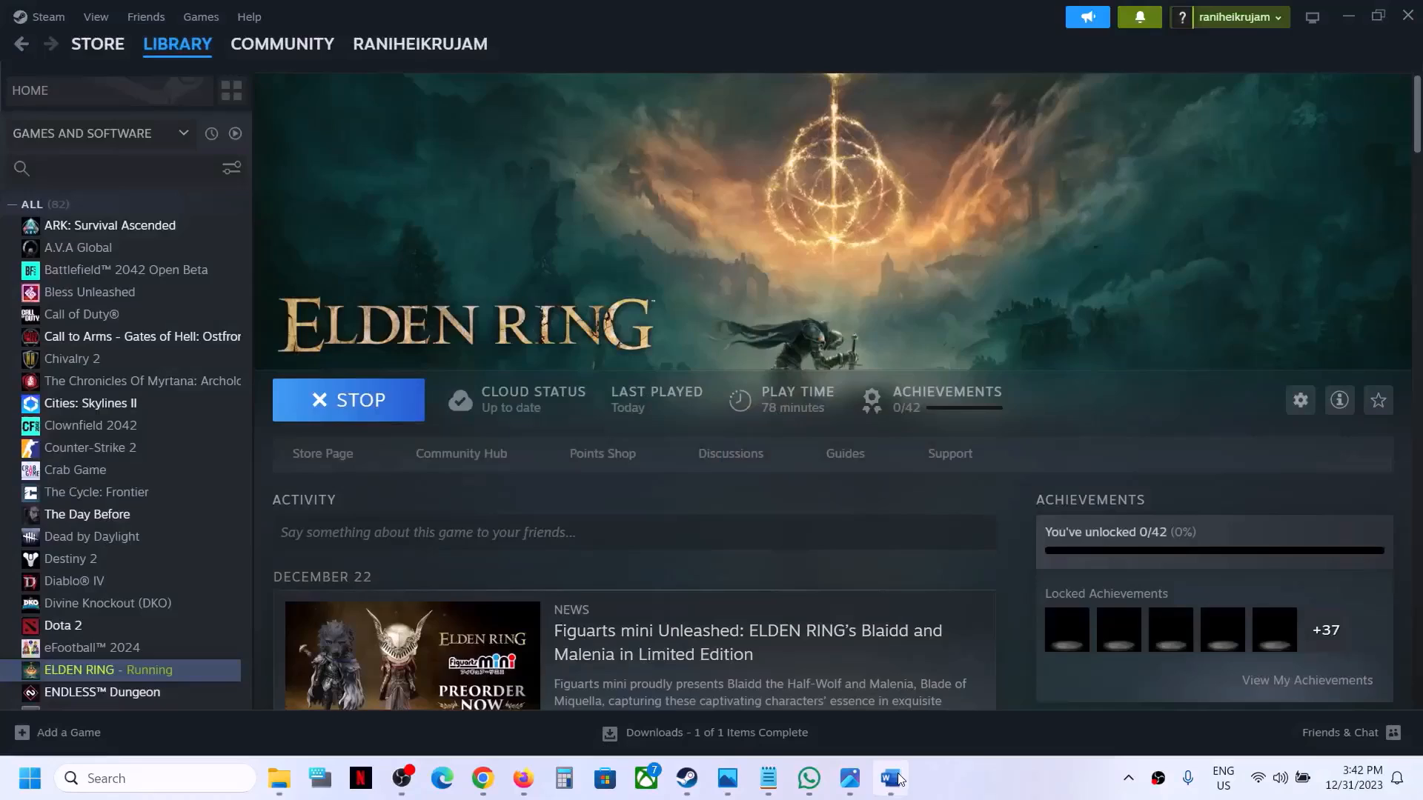
{"action": "left_click", "coordinate": [888, 778]}
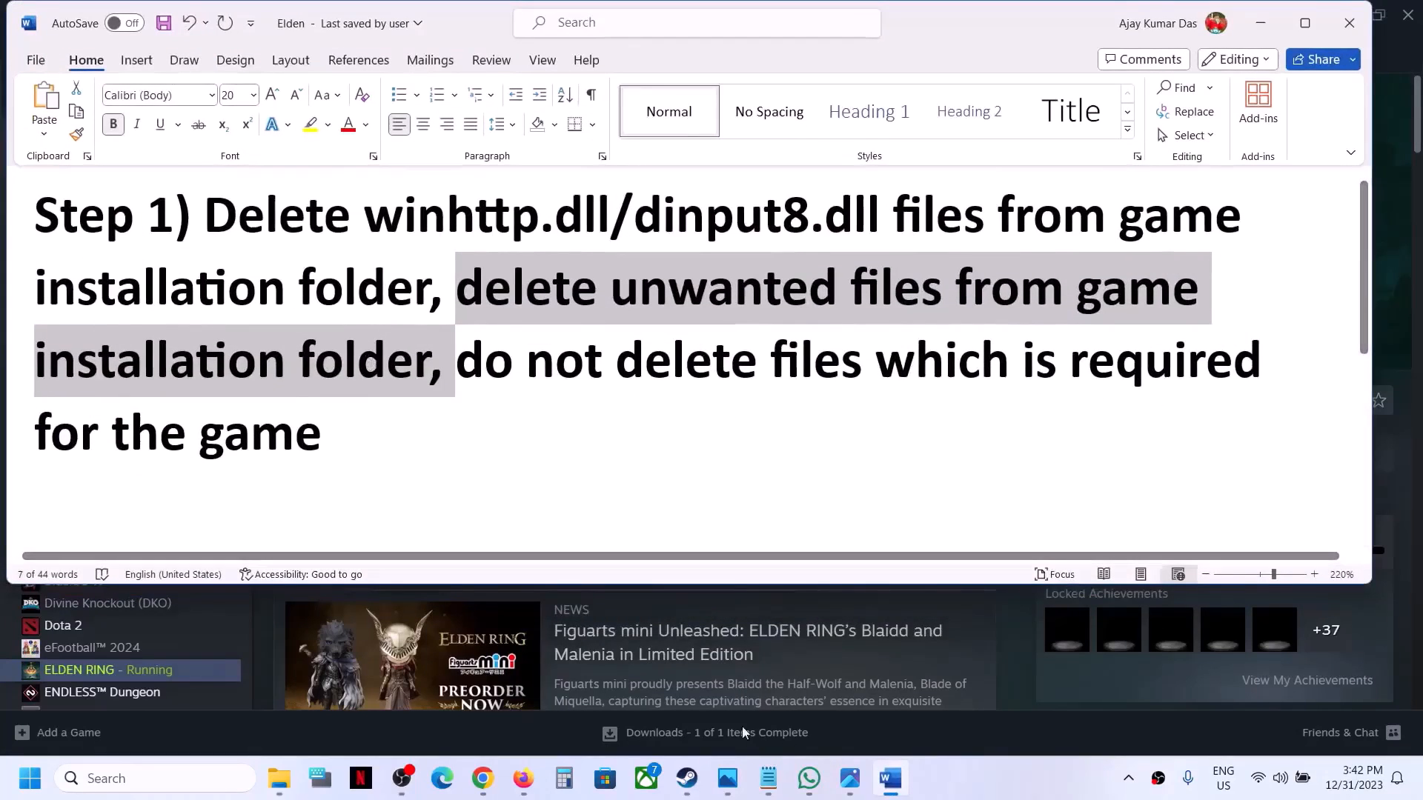
{"action": "left_click", "coordinate": [685, 779]}
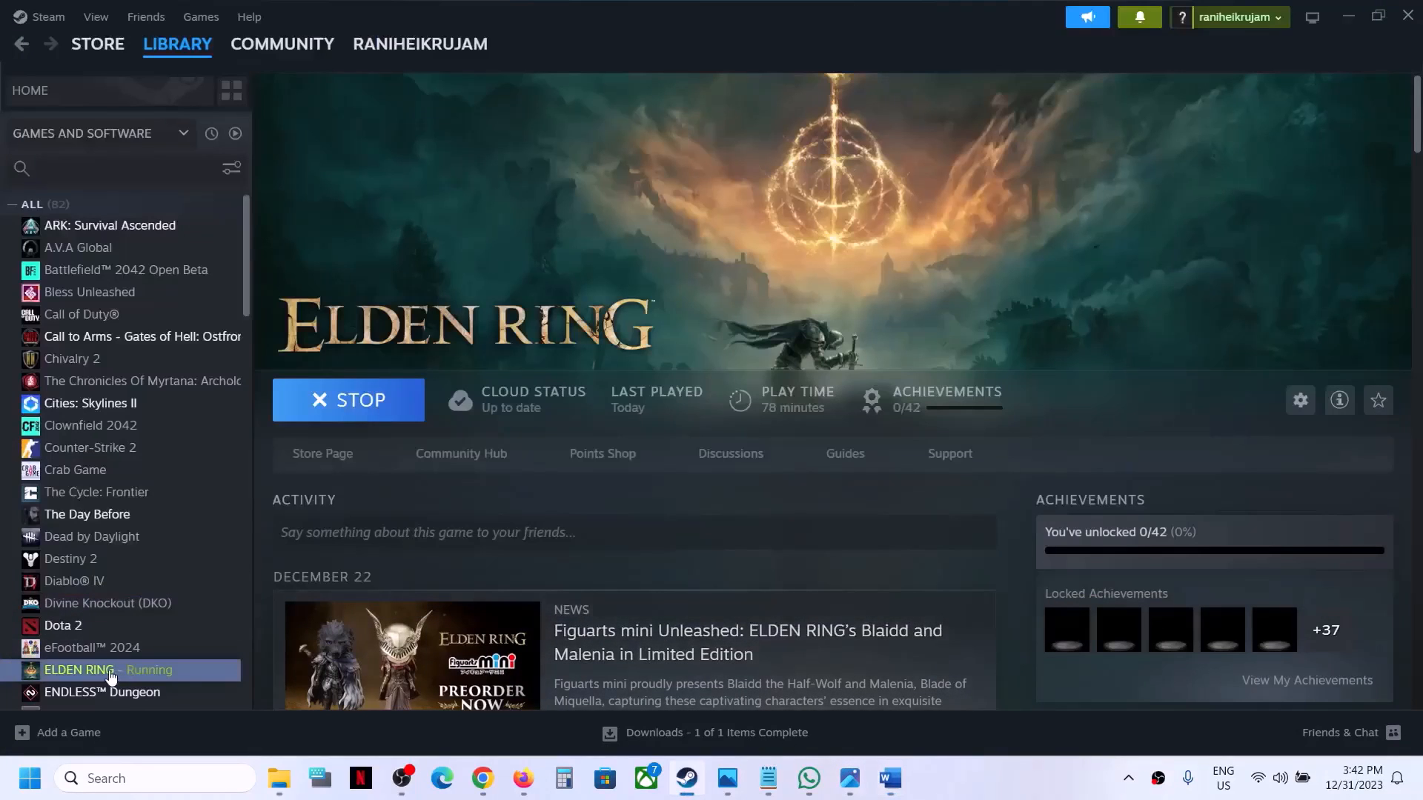
Show Elden Ring's Properties on the Installed Files section with Verify integrity available
{"action": "left_click", "coordinate": [1300, 400]}
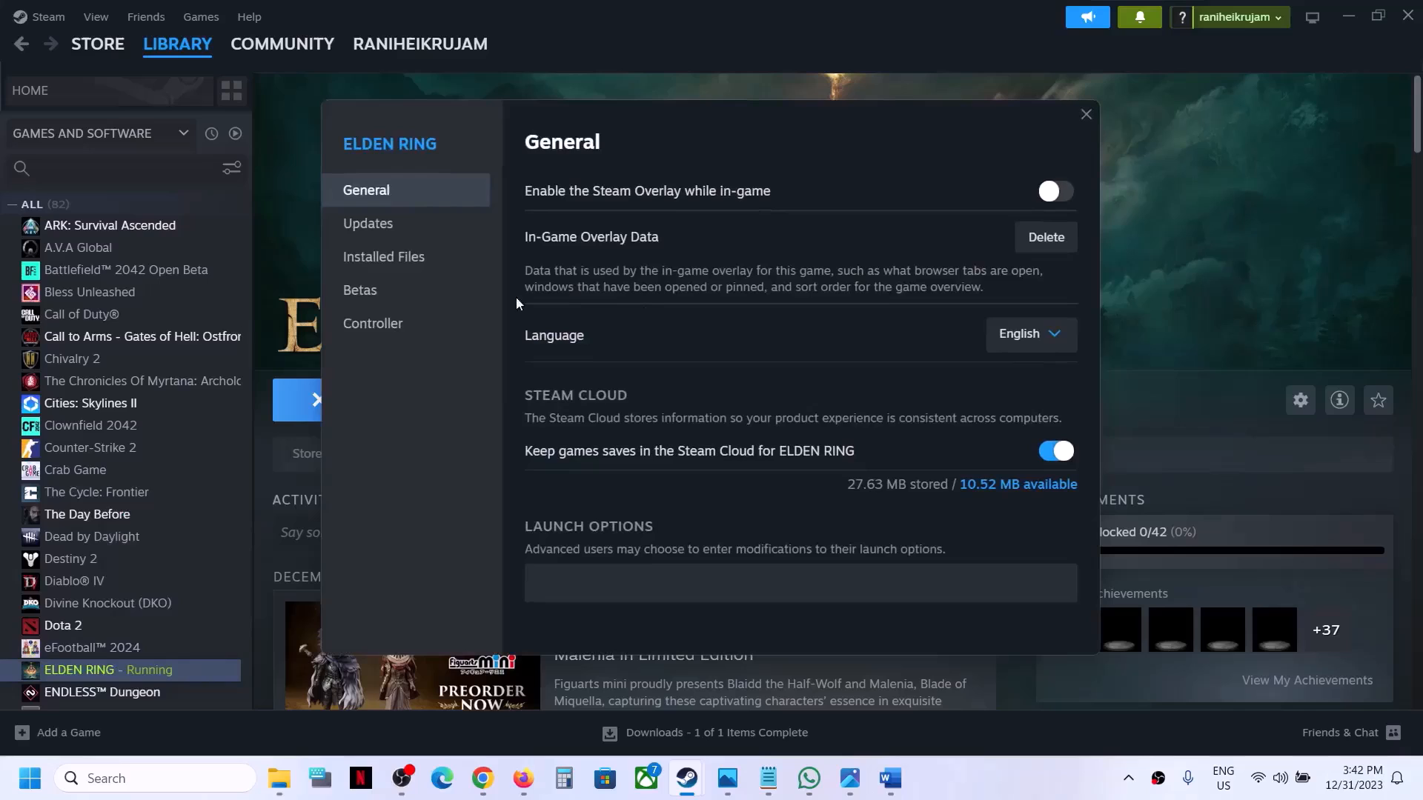
{"action": "left_click", "coordinate": [383, 256]}
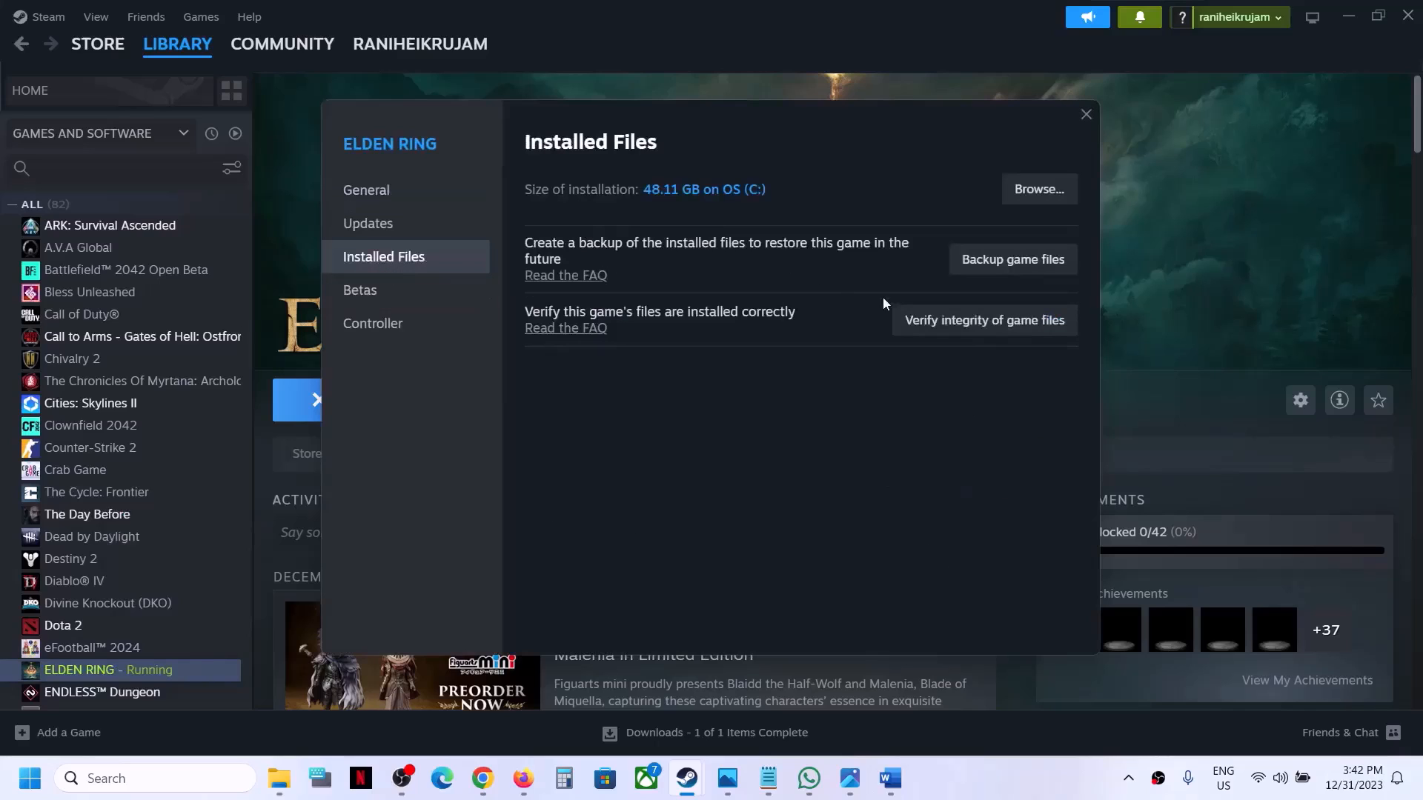
{"action": "mouse_move", "coordinate": [965, 326]}
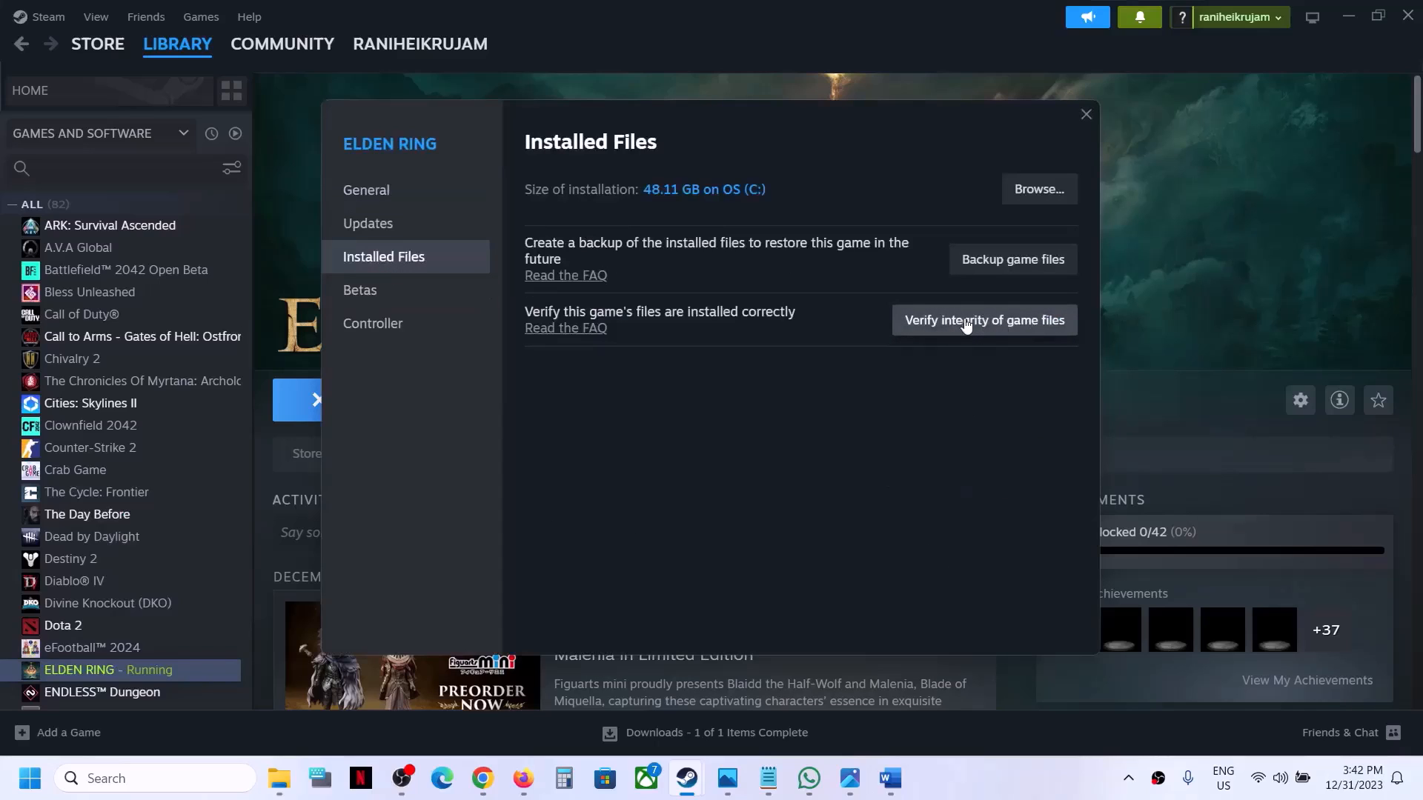
{"action": "mouse_move", "coordinate": [809, 313]}
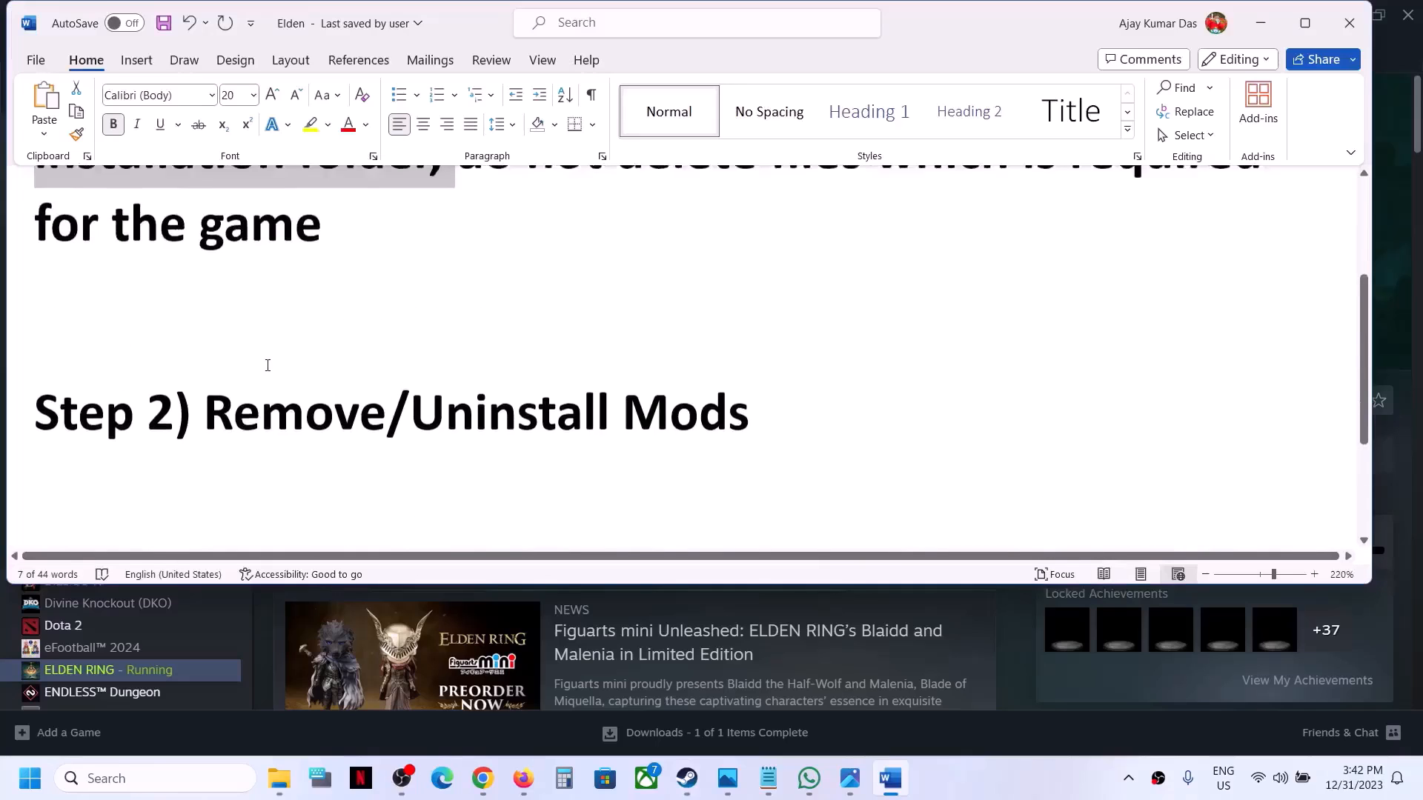
Highlight the Step 2 'Remove/Uninstall Mods' instruction in the Word notes
{"action": "left_click_drag", "start_coordinate": [203, 425], "coordinate": [749, 444]}
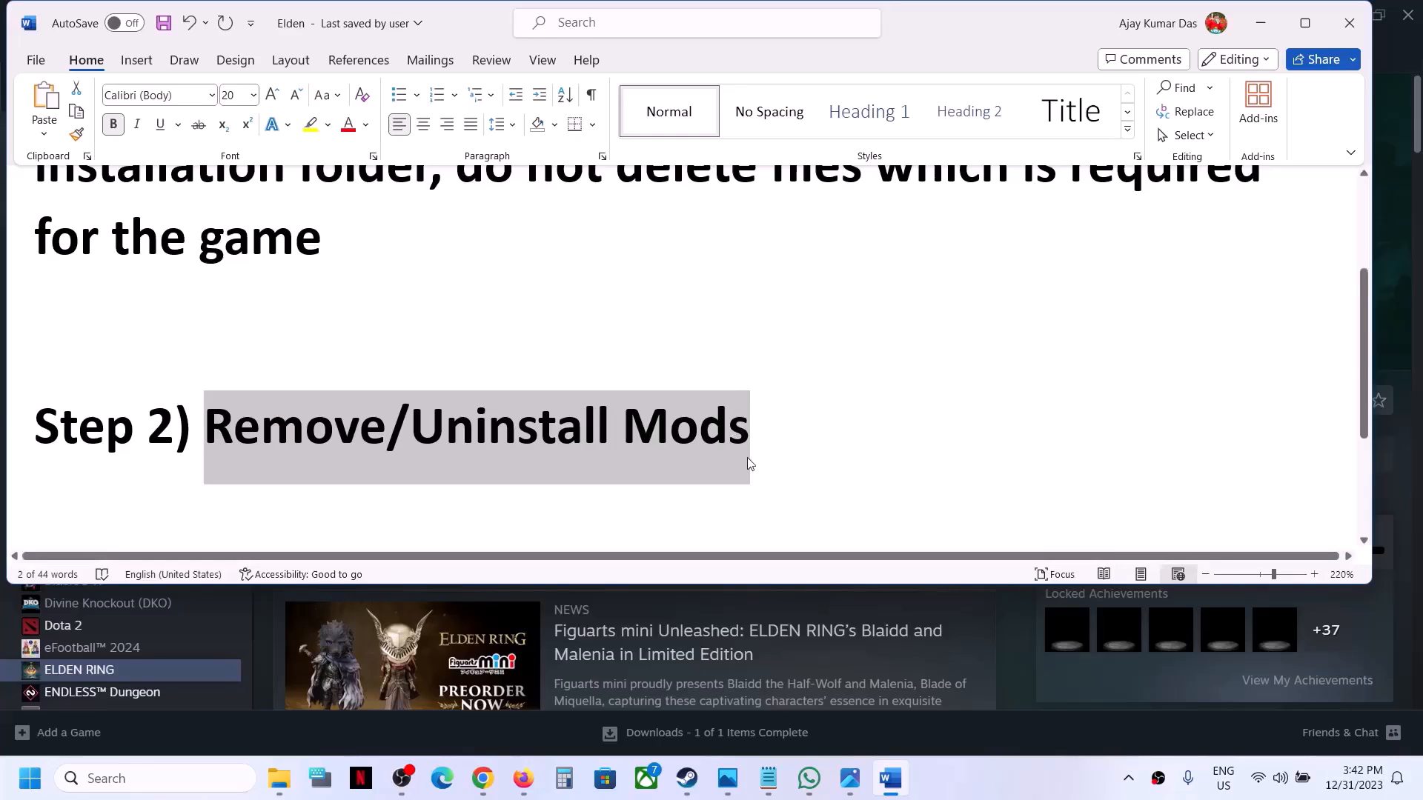
{"action": "scroll", "scroll_direction": "down", "scroll_amount": 3}
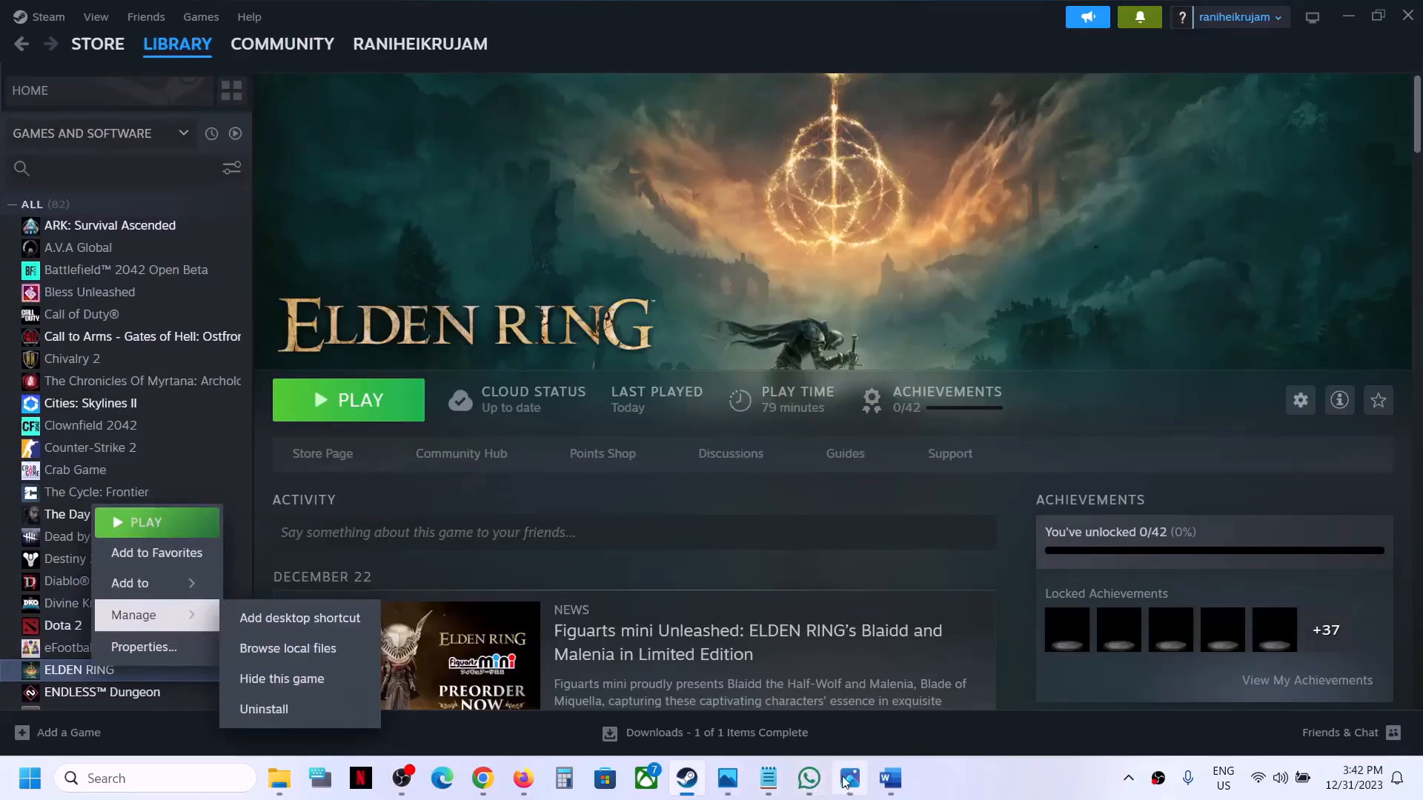
Highlight Step 3's 'delete the game installation folder' and 'reinstall the game' in Word
{"action": "left_click", "coordinate": [889, 778]}
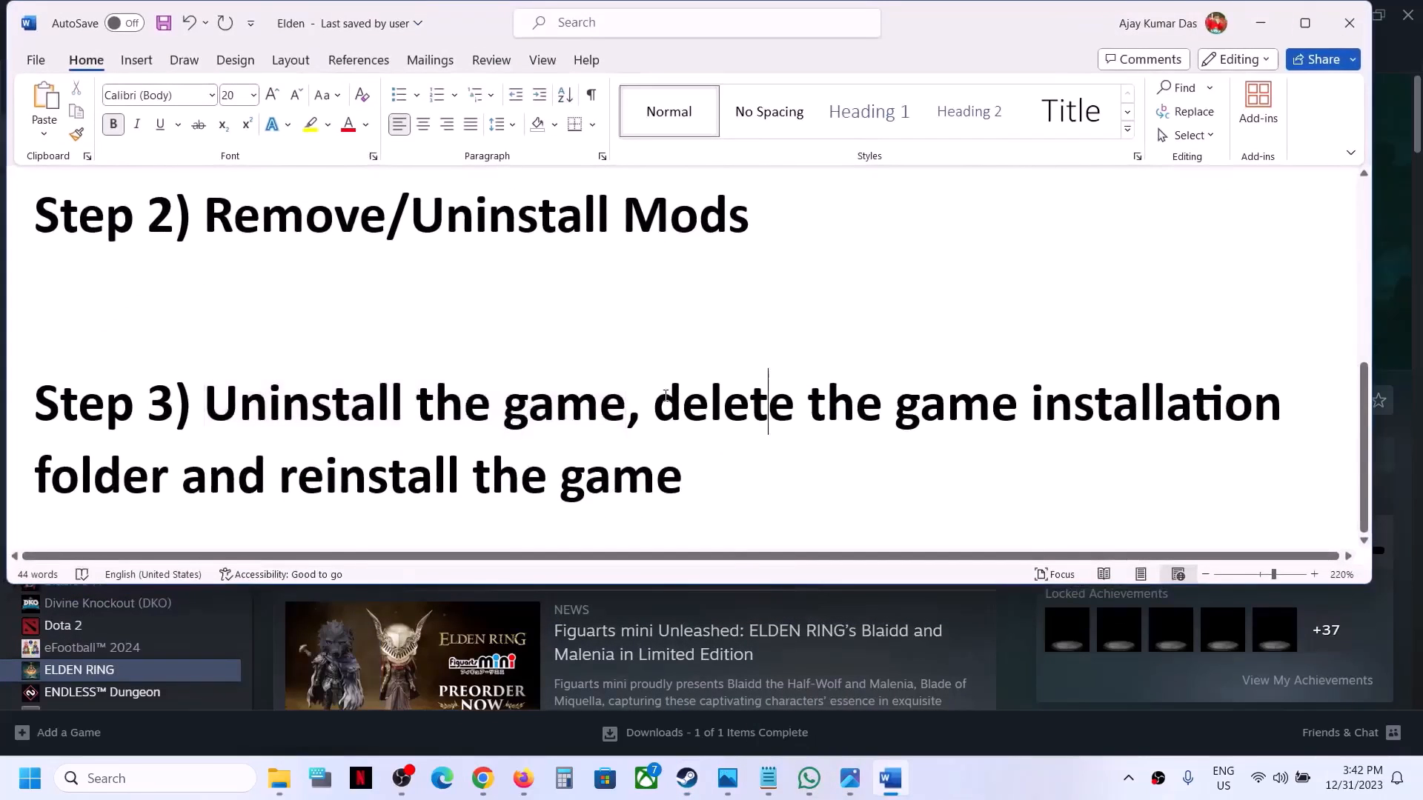
{"action": "left_click_drag", "start_coordinate": [651, 404], "coordinate": [165, 474]}
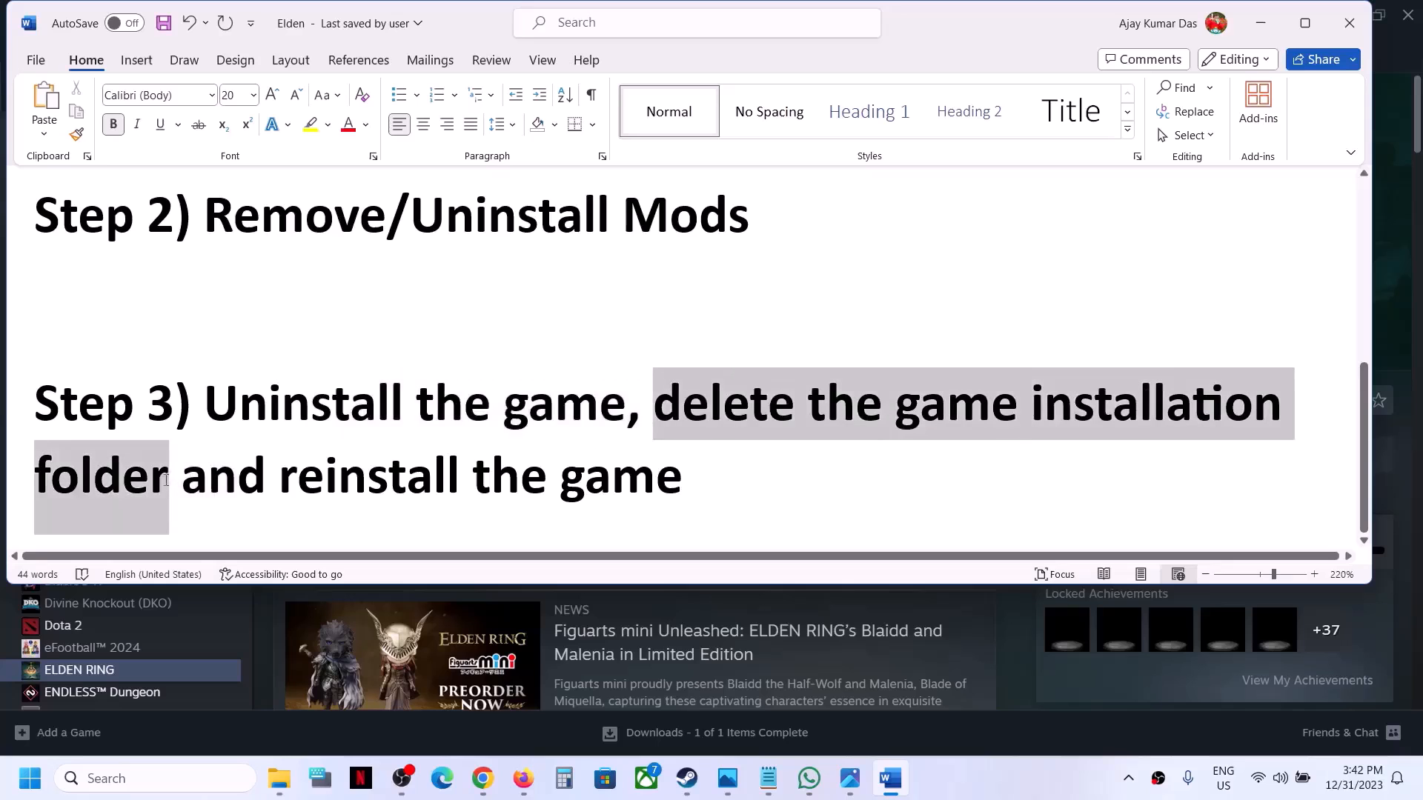
{"action": "left_click_drag", "start_coordinate": [279, 476], "coordinate": [699, 476]}
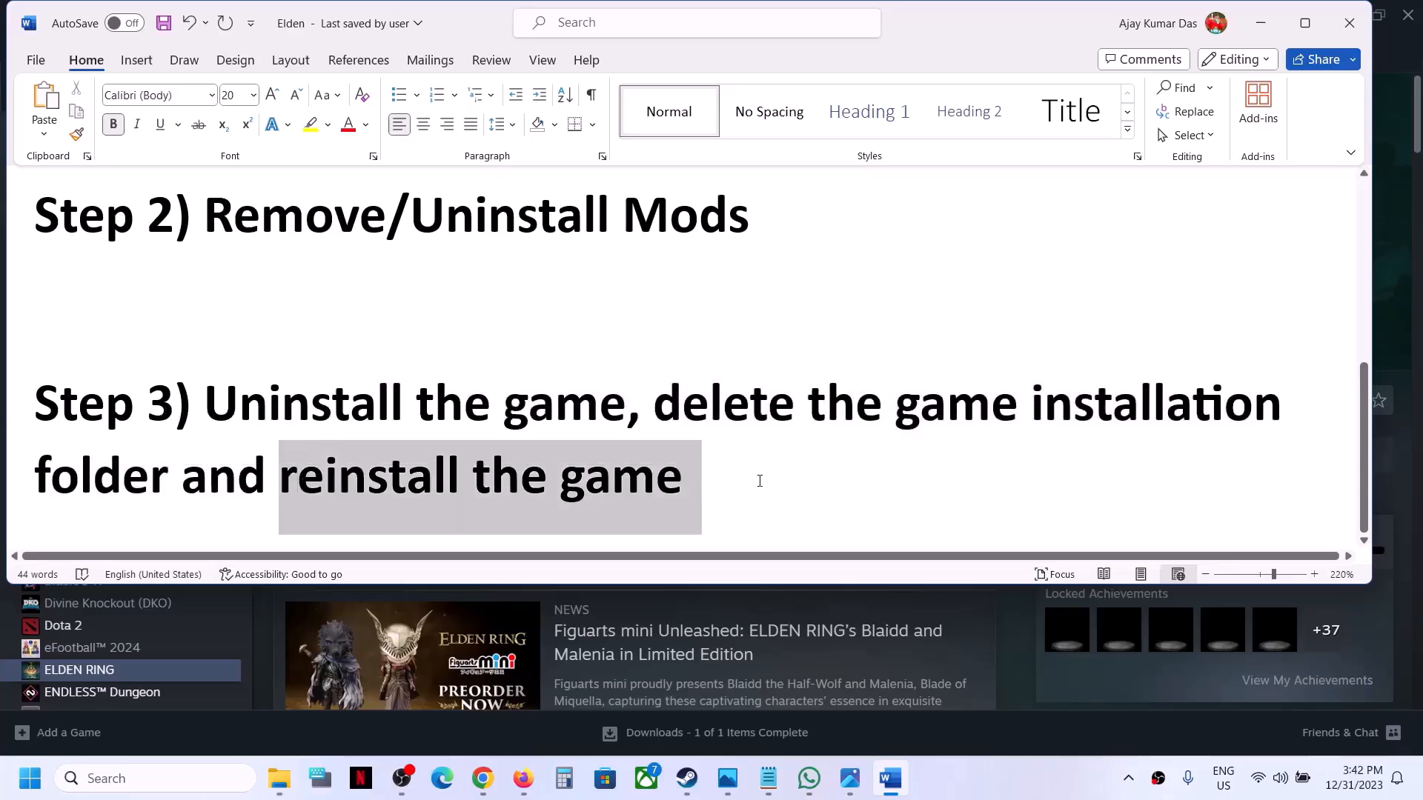